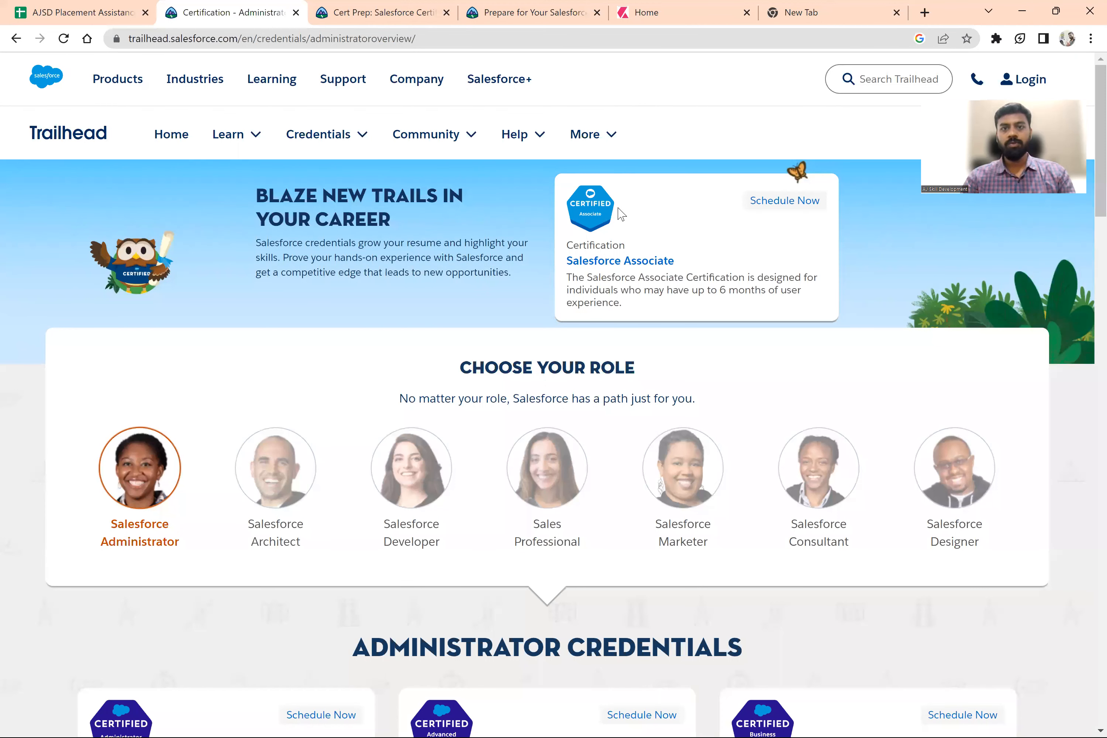
Step: Go to the Certifications overview from the Credentials menu
{"action": "scroll", "scroll_direction": "down", "scroll_amount": 3}
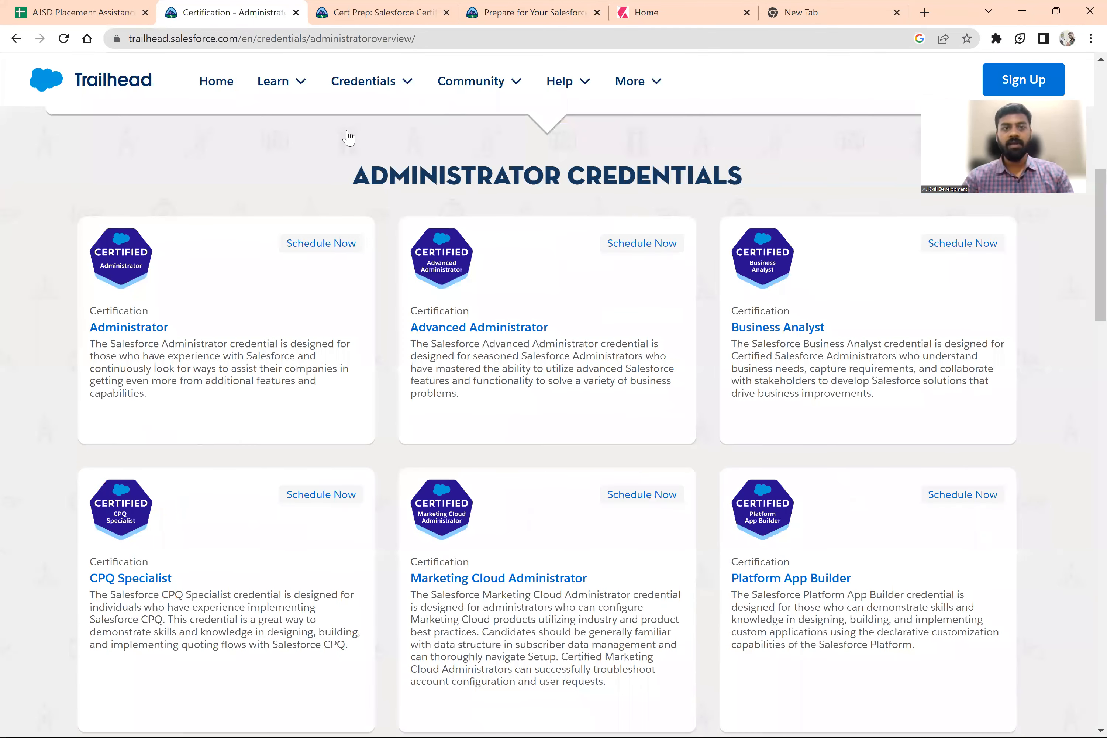
{"action": "left_click", "coordinate": [364, 81]}
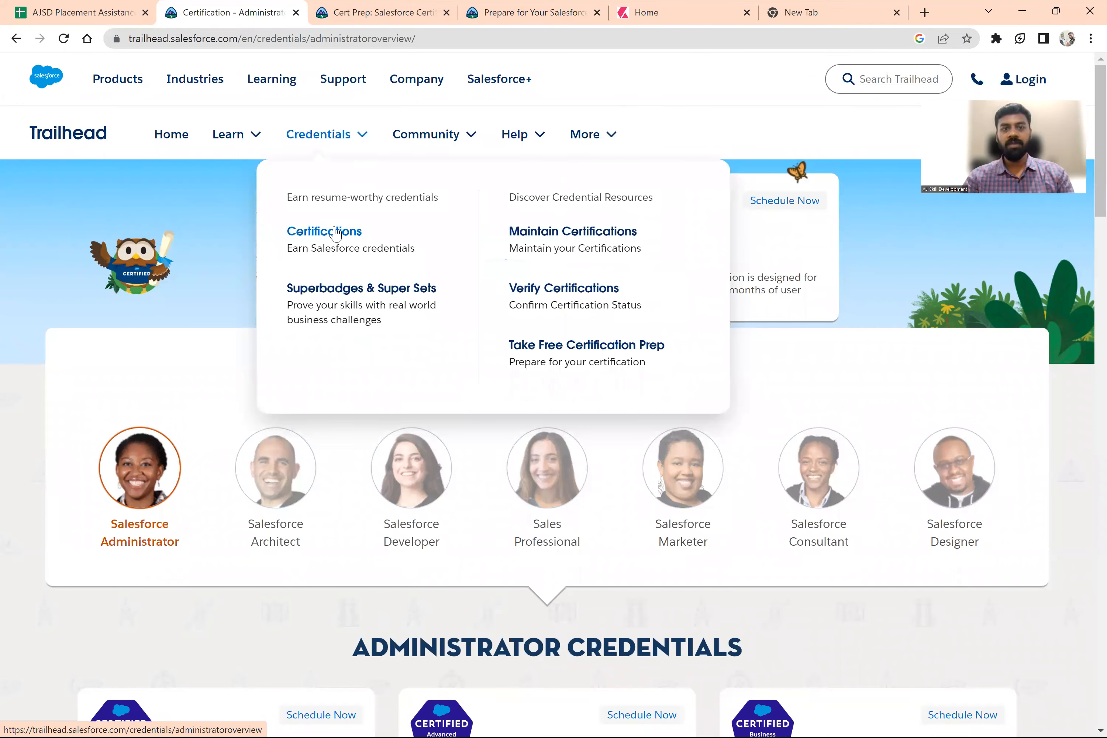
{"action": "left_click", "coordinate": [324, 231]}
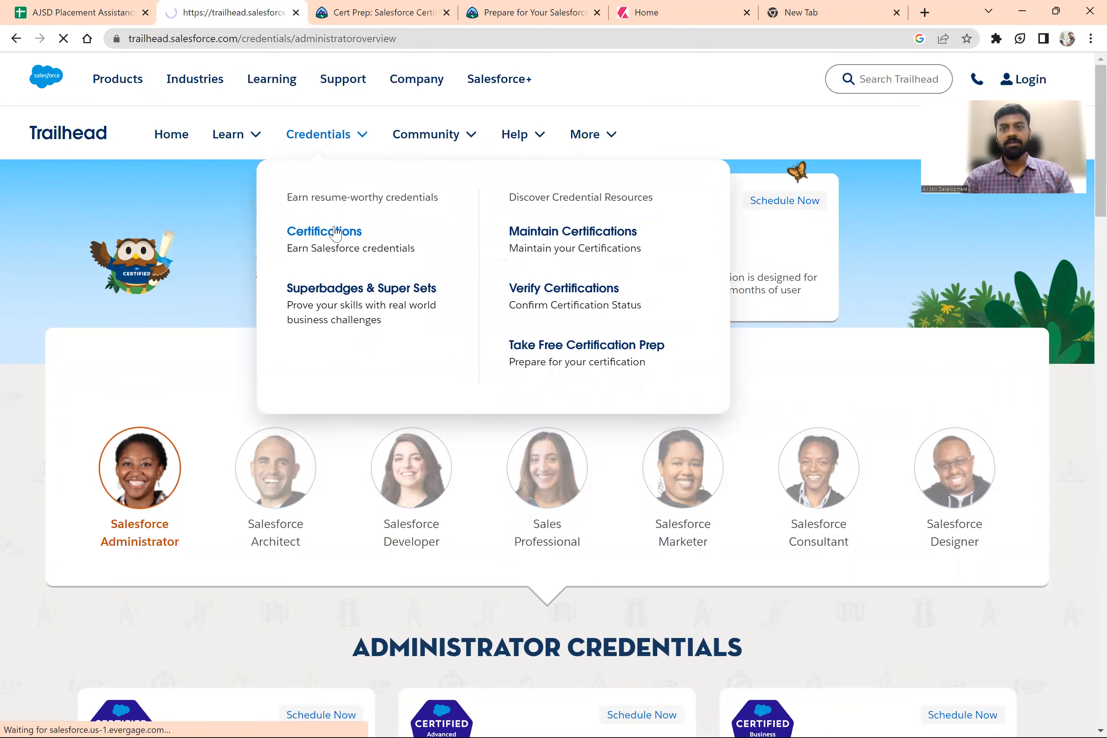
Step: View the Salesforce Associate certification page and read its About the Exam section
{"action": "left_click", "coordinate": [323, 231]}
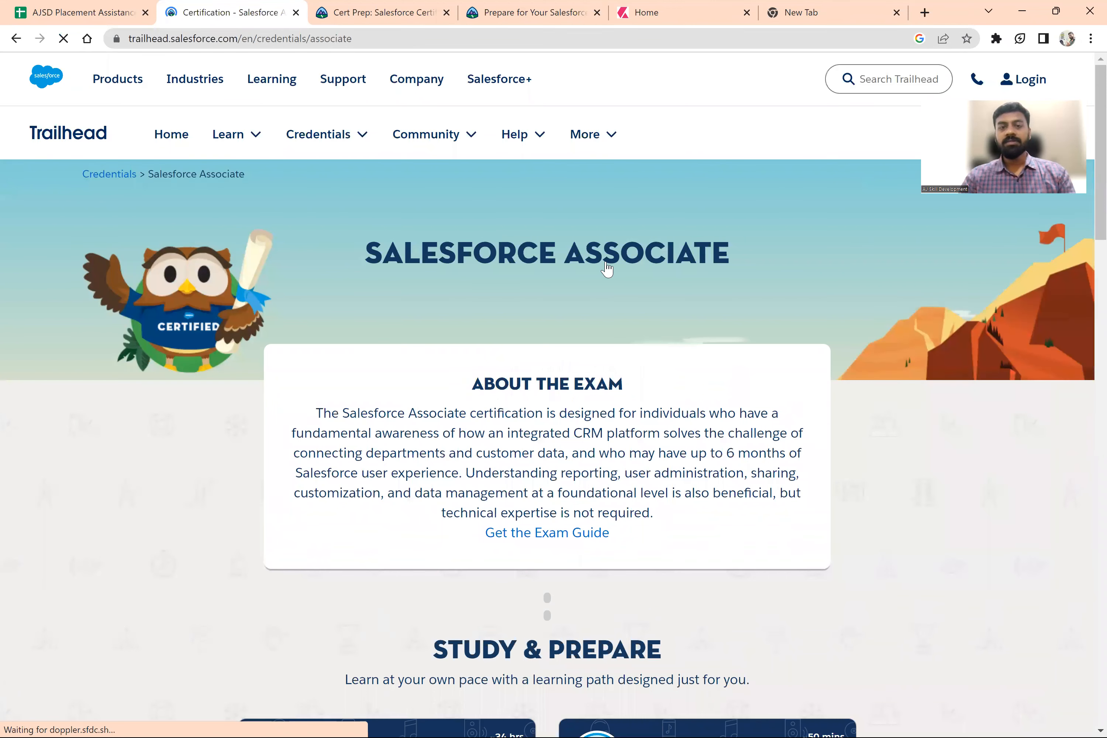
{"action": "scroll", "scroll_direction": "down", "scroll_amount": 3}
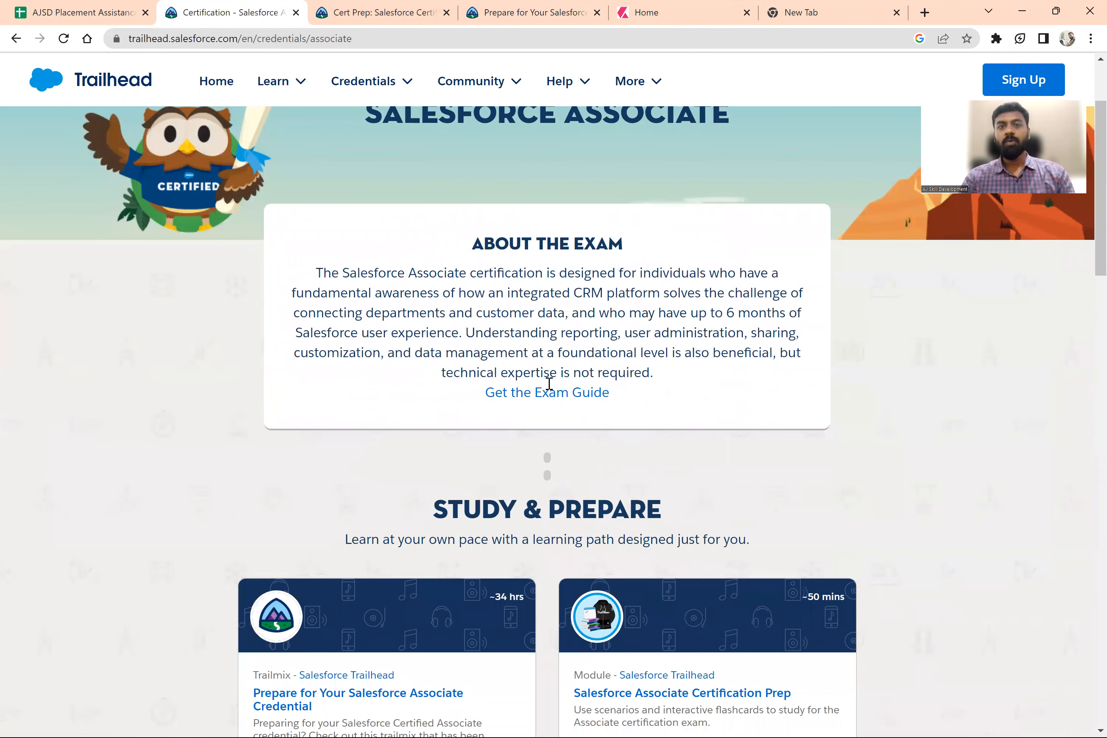
{"action": "scroll", "scroll_direction": "down", "scroll_amount": 3}
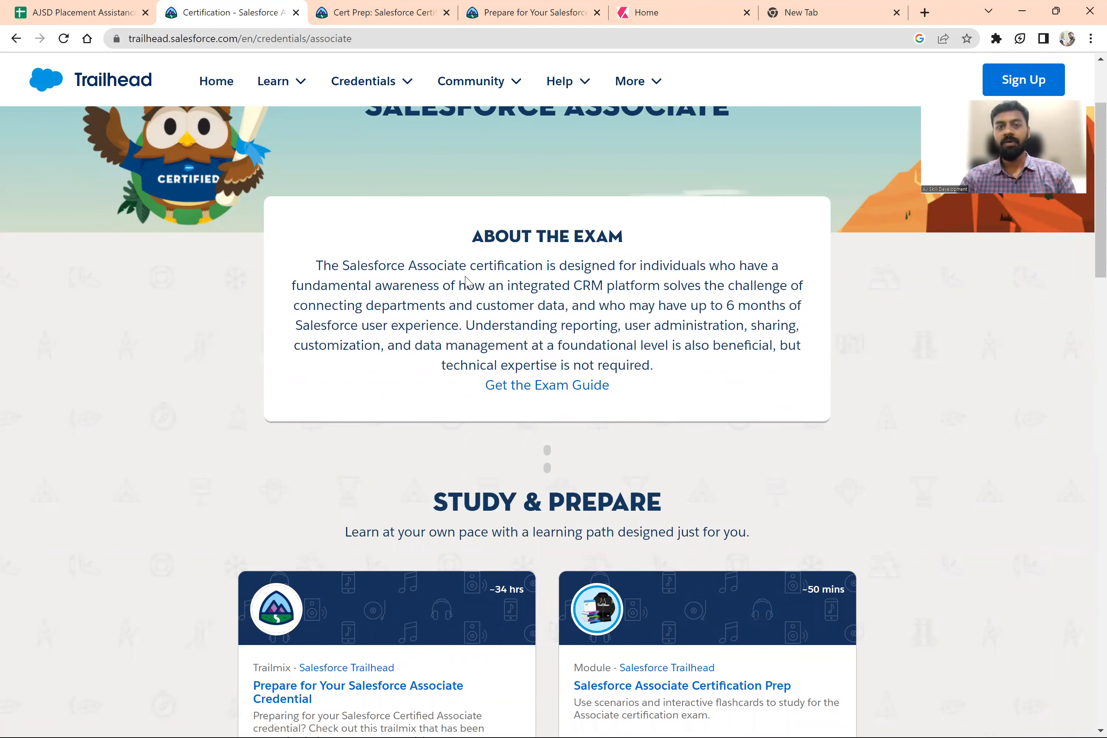
{"action": "scroll", "scroll_direction": "up", "scroll_amount": 3}
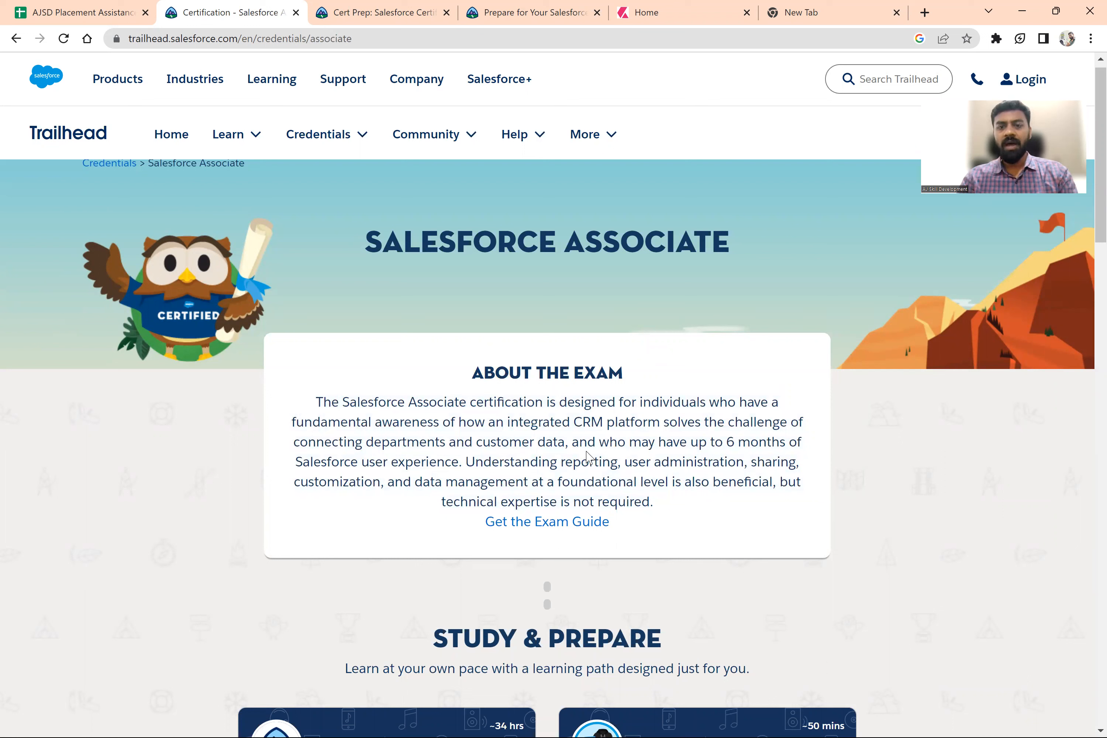
{"action": "mouse_move", "coordinate": [403, 456]}
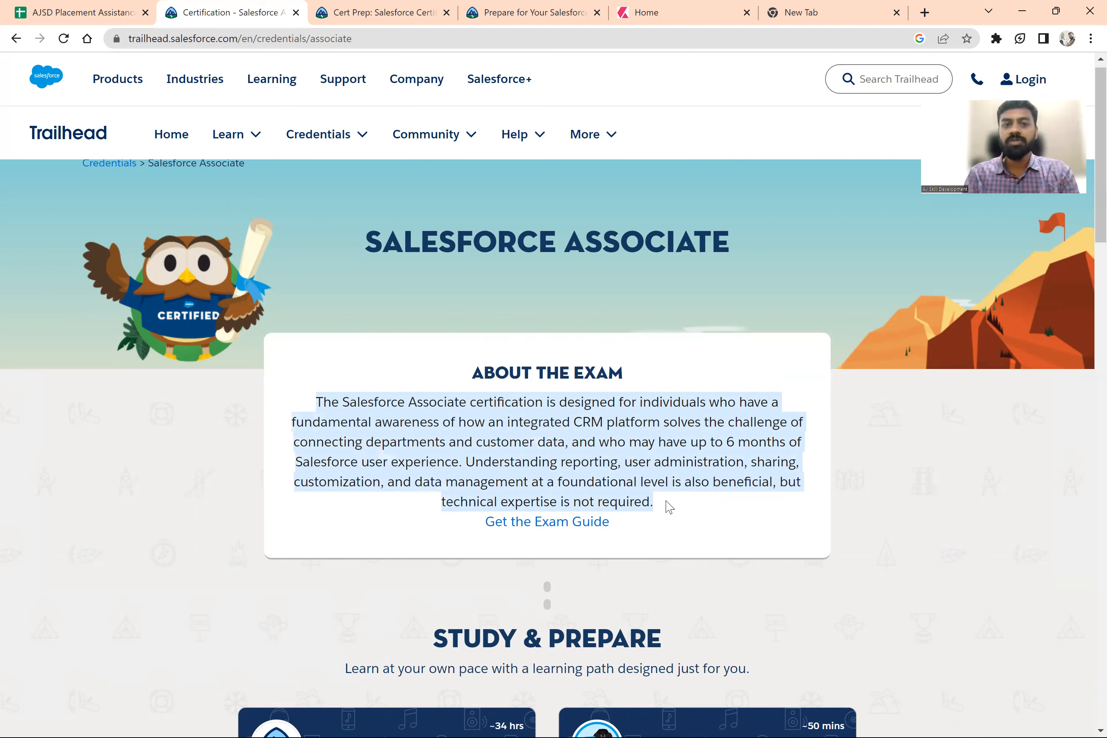
{"action": "mouse_move", "coordinate": [556, 190]}
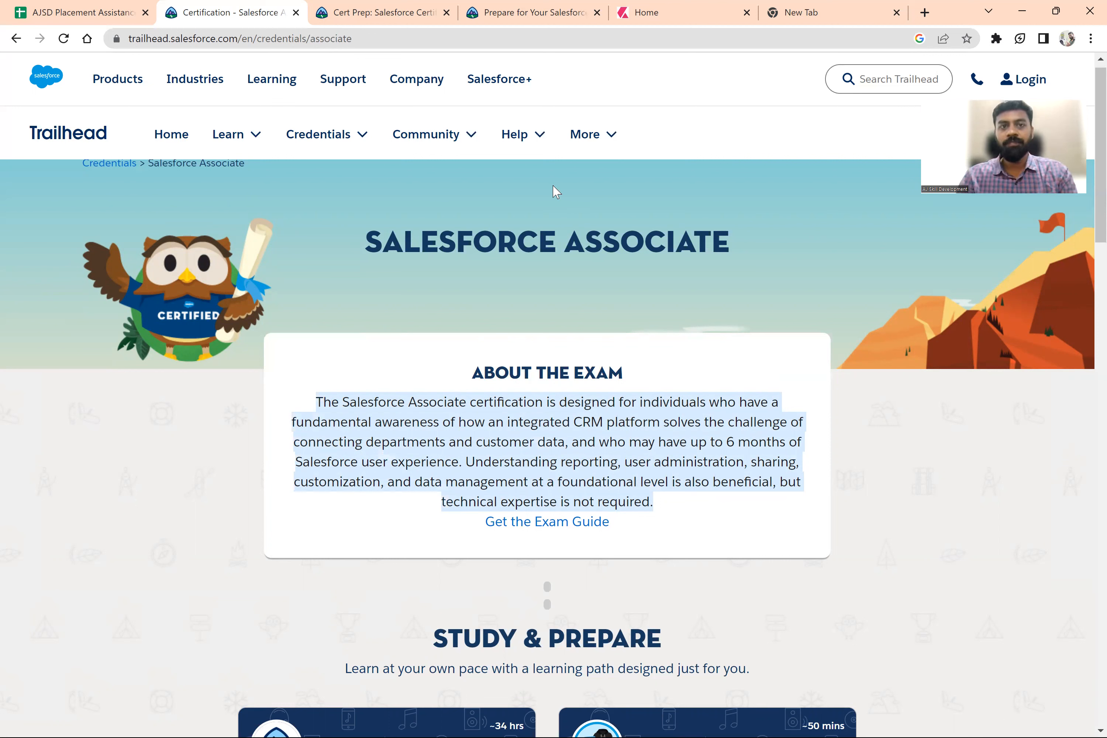
Step: Open the 'Prepare for Your Salesforce Associate Credential' trailmix from Study & Prepare in a new tab
{"action": "scroll", "scroll_direction": "down", "scroll_amount": 3}
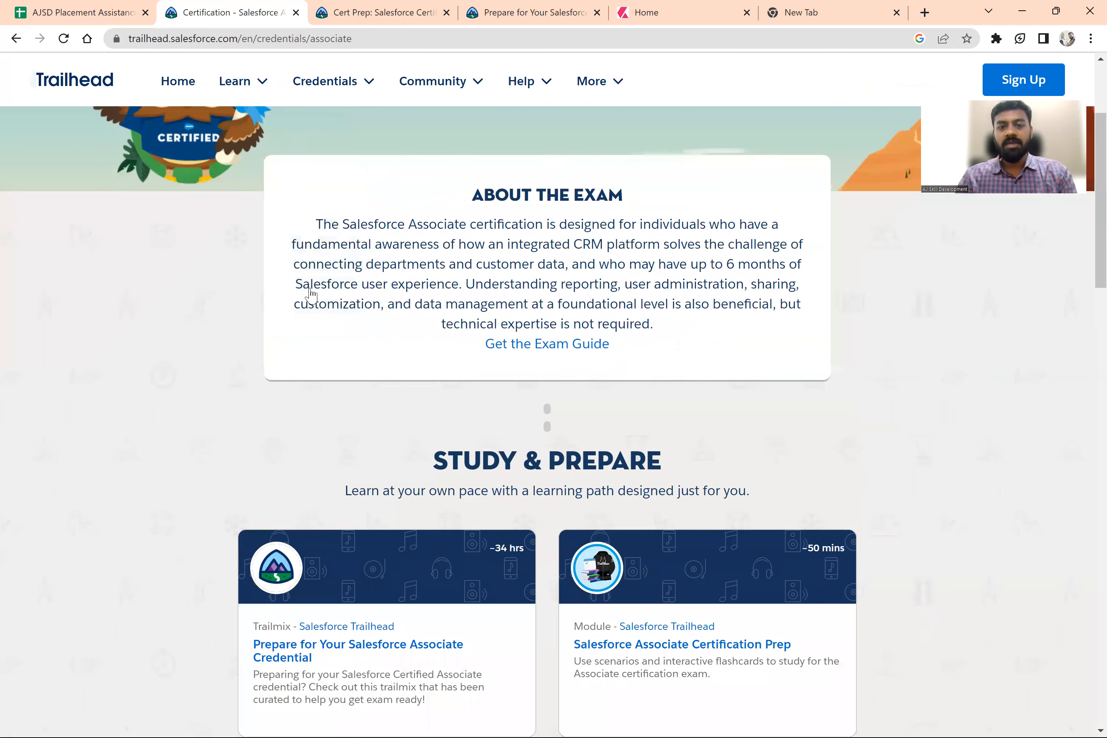
{"action": "scroll", "scroll_direction": "down", "scroll_amount": 3}
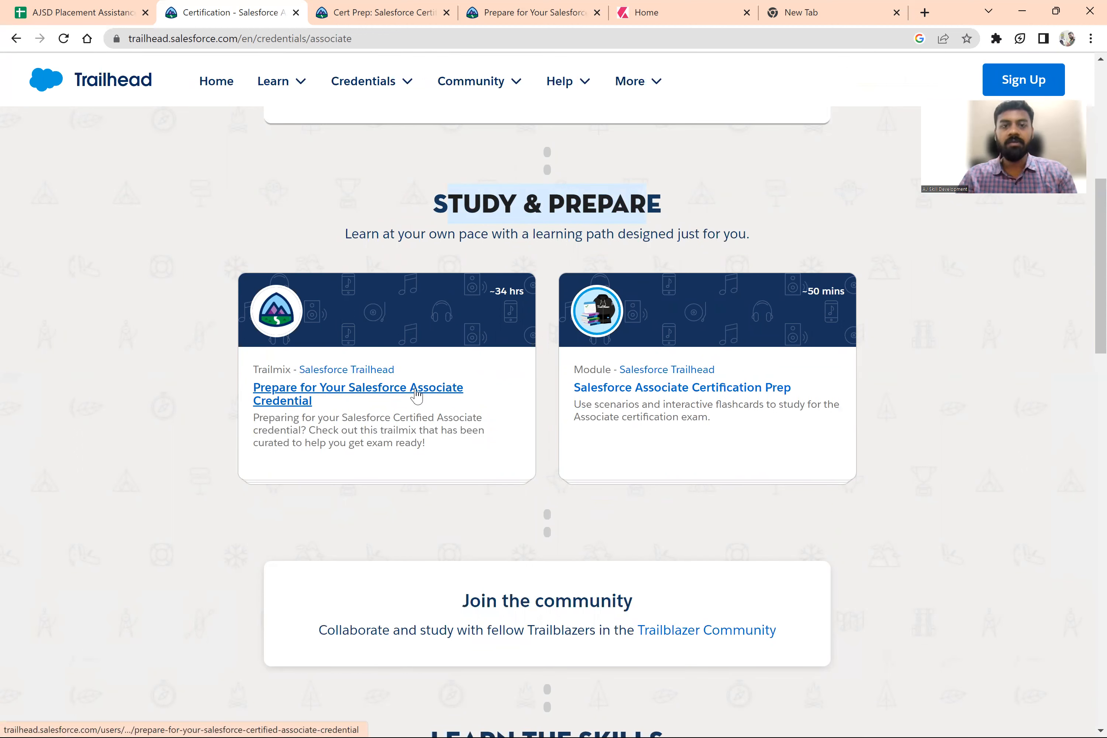
{"action": "left_click", "coordinate": [358, 393]}
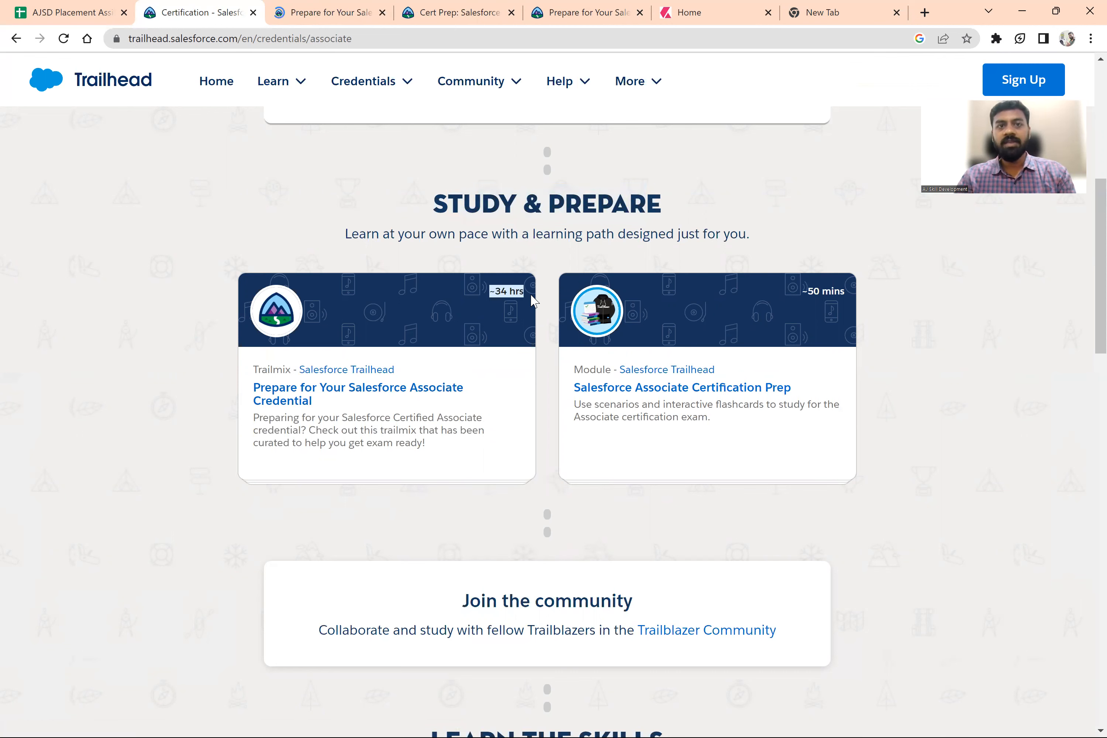
Step: Scroll through the trailmix modules down to AppExchange Basics, Scrum and Kanban, and Search Solution Basics
{"action": "left_click", "coordinate": [358, 393]}
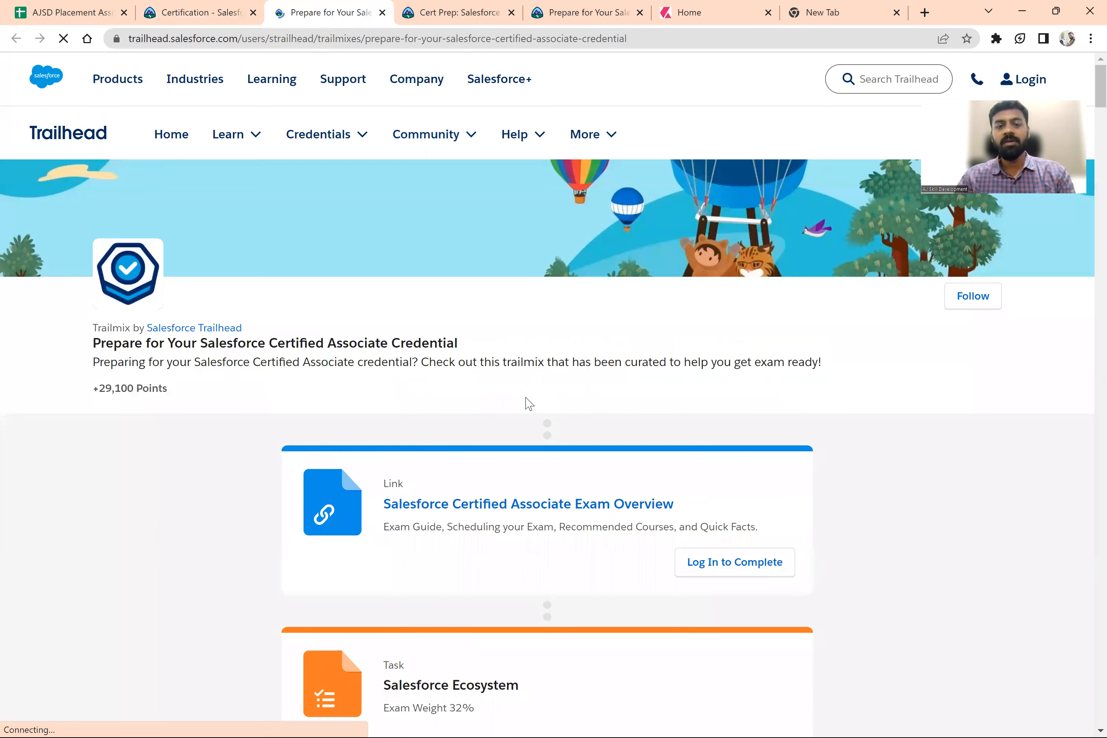
{"action": "scroll", "scroll_direction": "down", "scroll_amount": 3}
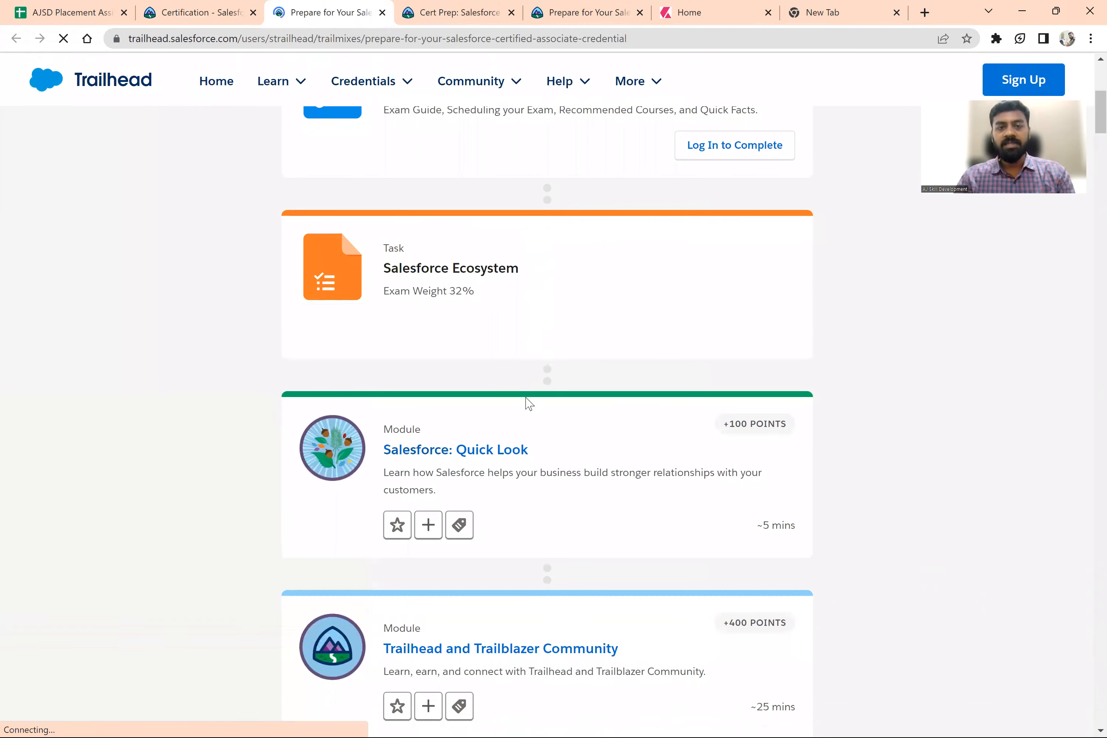
{"action": "scroll", "scroll_direction": "down", "scroll_amount": 3}
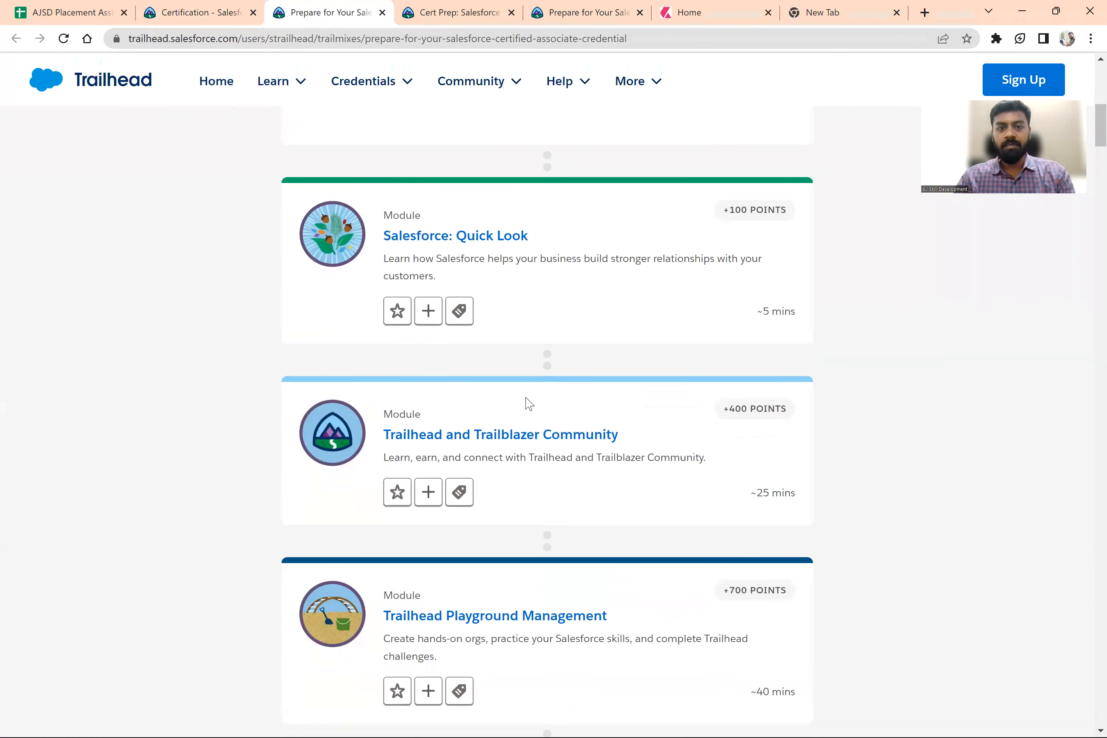
{"action": "scroll", "scroll_direction": "down", "scroll_amount": 3}
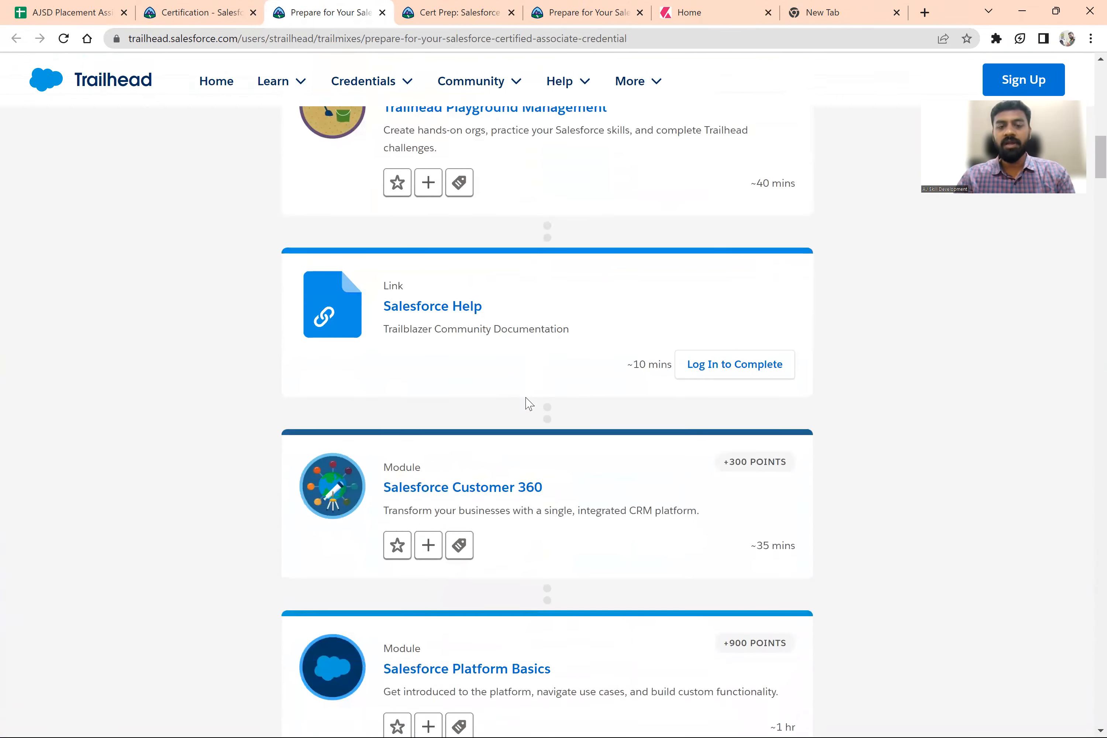
{"action": "scroll", "scroll_direction": "down", "scroll_amount": 3}
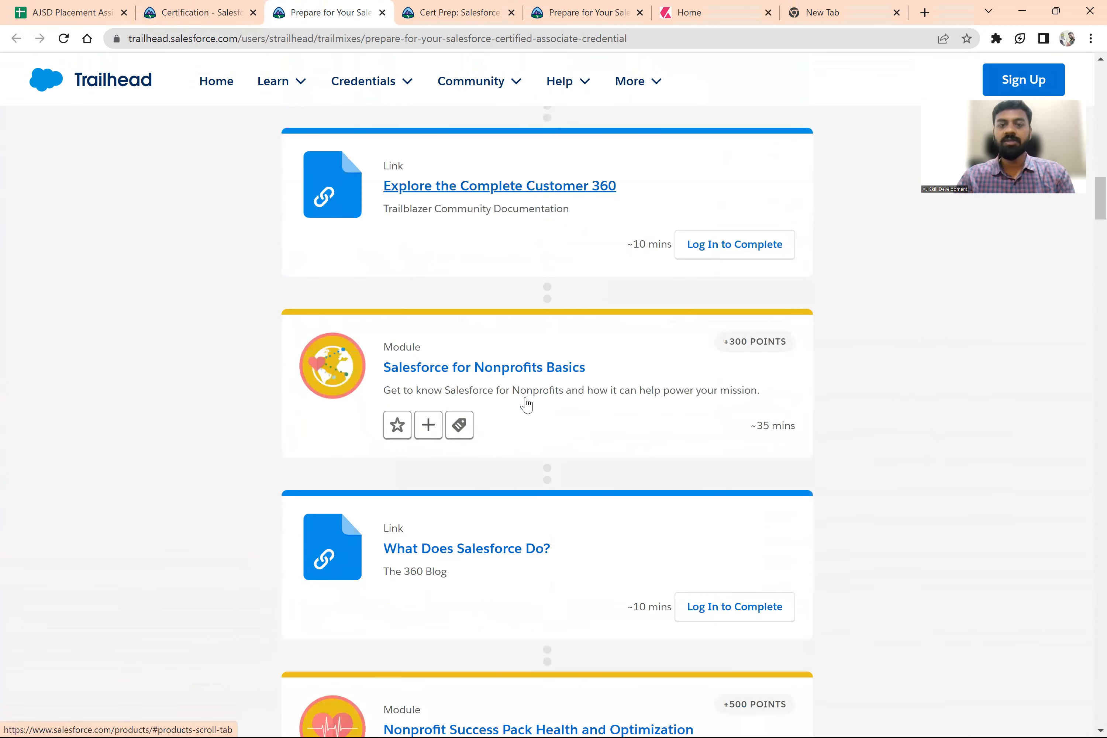
{"action": "scroll", "scroll_direction": "down", "scroll_amount": 3}
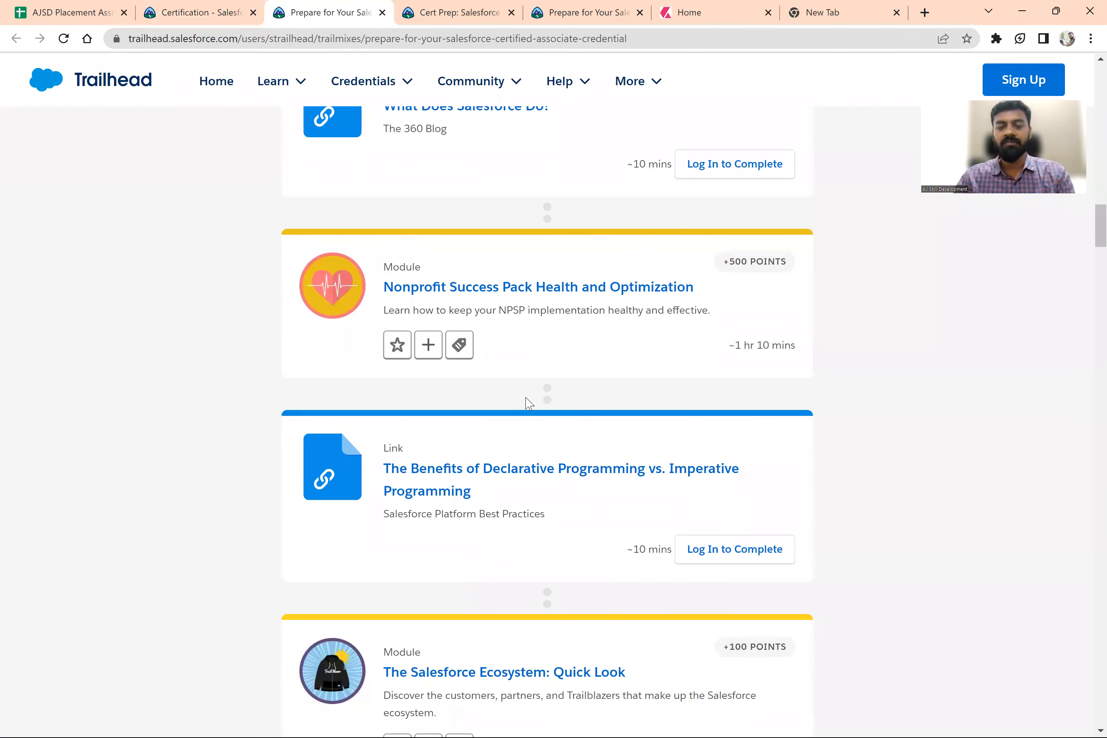
{"action": "scroll", "scroll_direction": "down", "scroll_amount": 3}
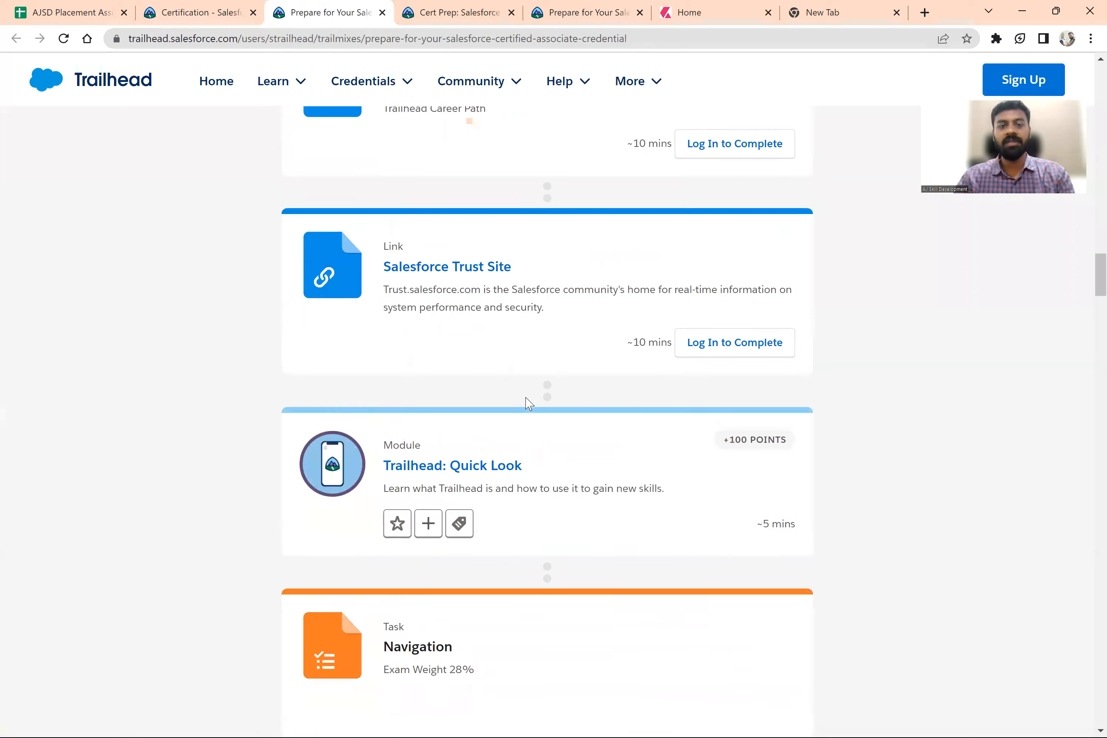
{"action": "scroll", "scroll_direction": "down", "scroll_amount": 3}
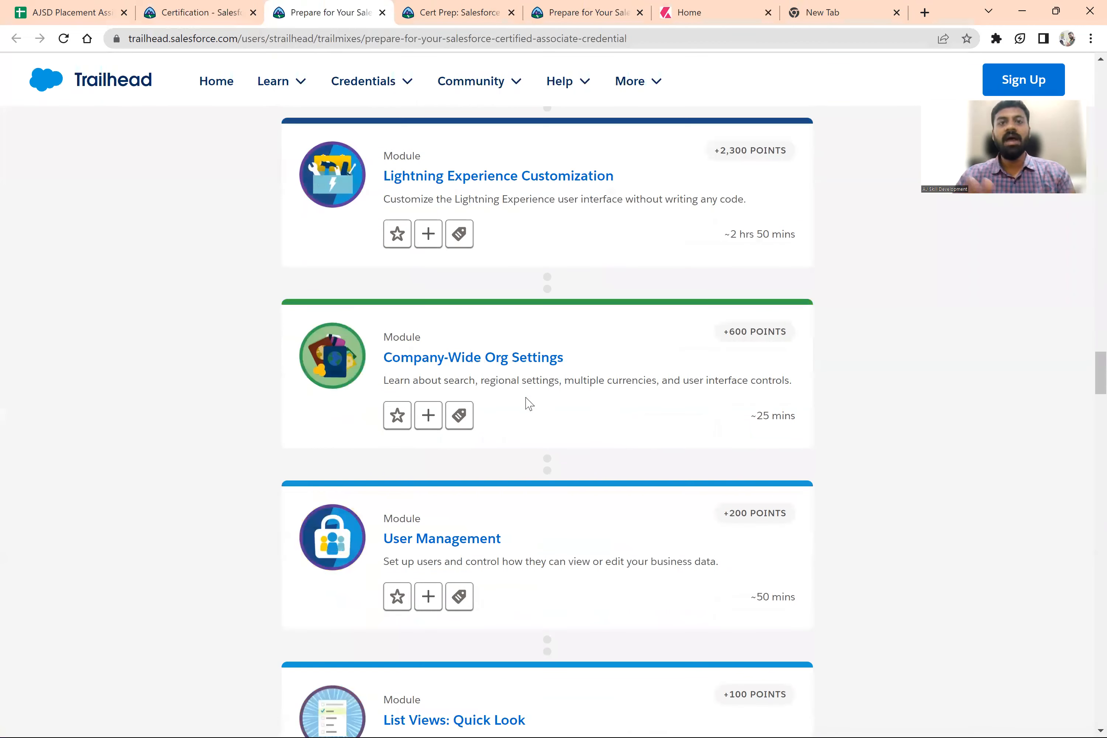
{"action": "scroll", "scroll_direction": "down", "scroll_amount": 3}
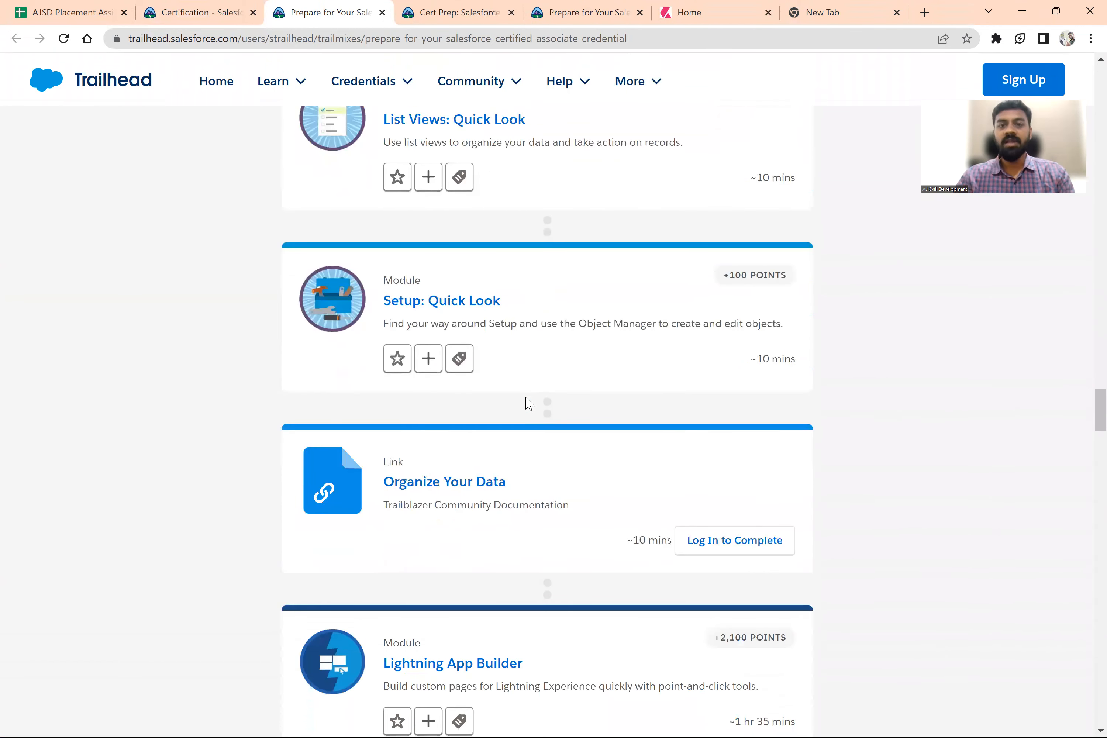
{"action": "scroll", "scroll_direction": "down", "scroll_amount": 3}
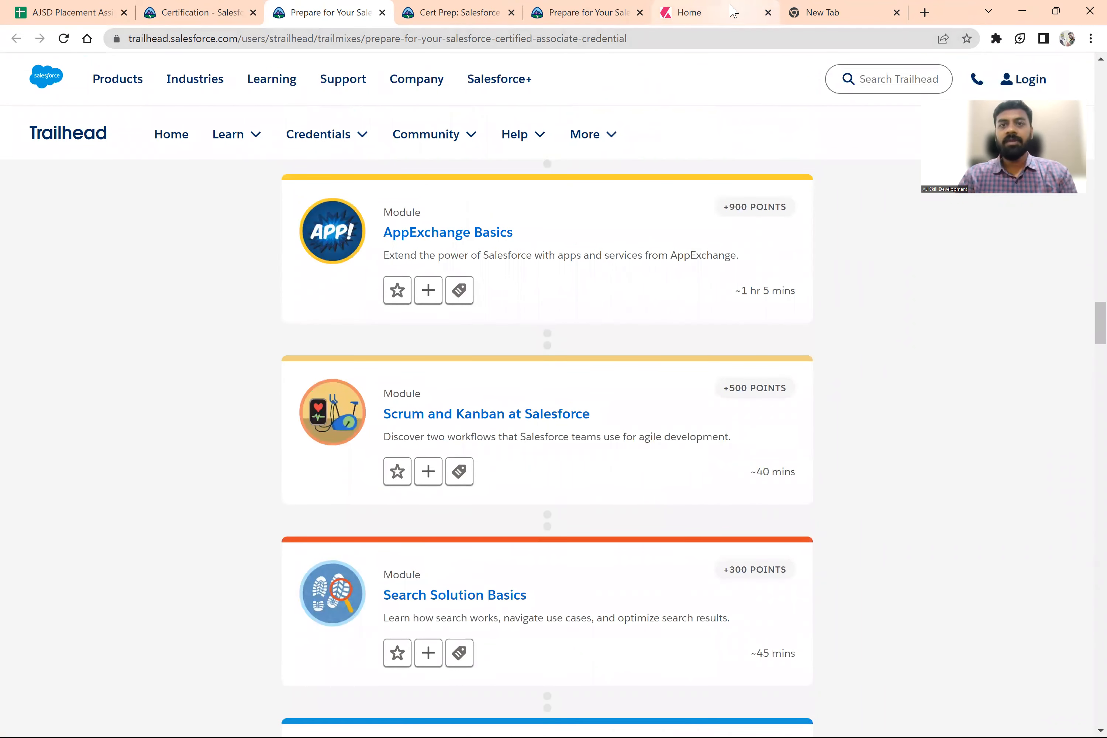
Step: Search Google for 'webassessor salesforce' and open the Webassessor Salesforce result
{"action": "left_click", "coordinate": [715, 13]}
{"action": "type", "text": "web"}
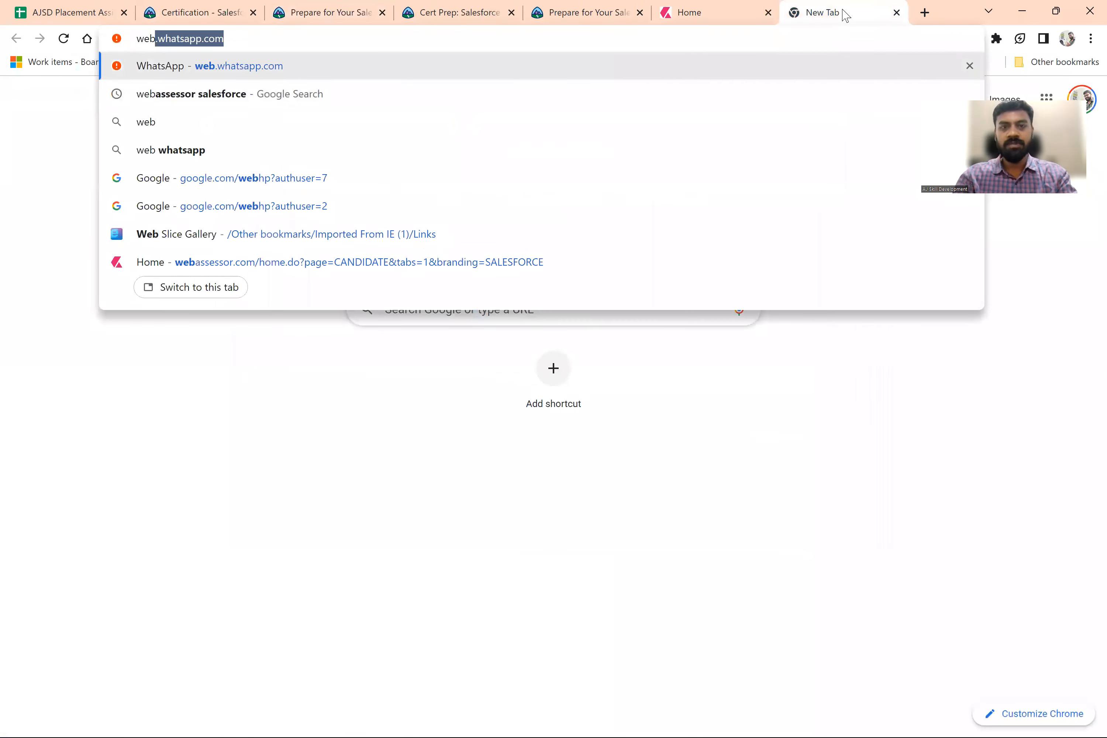
{"action": "left_click", "coordinate": [190, 94]}
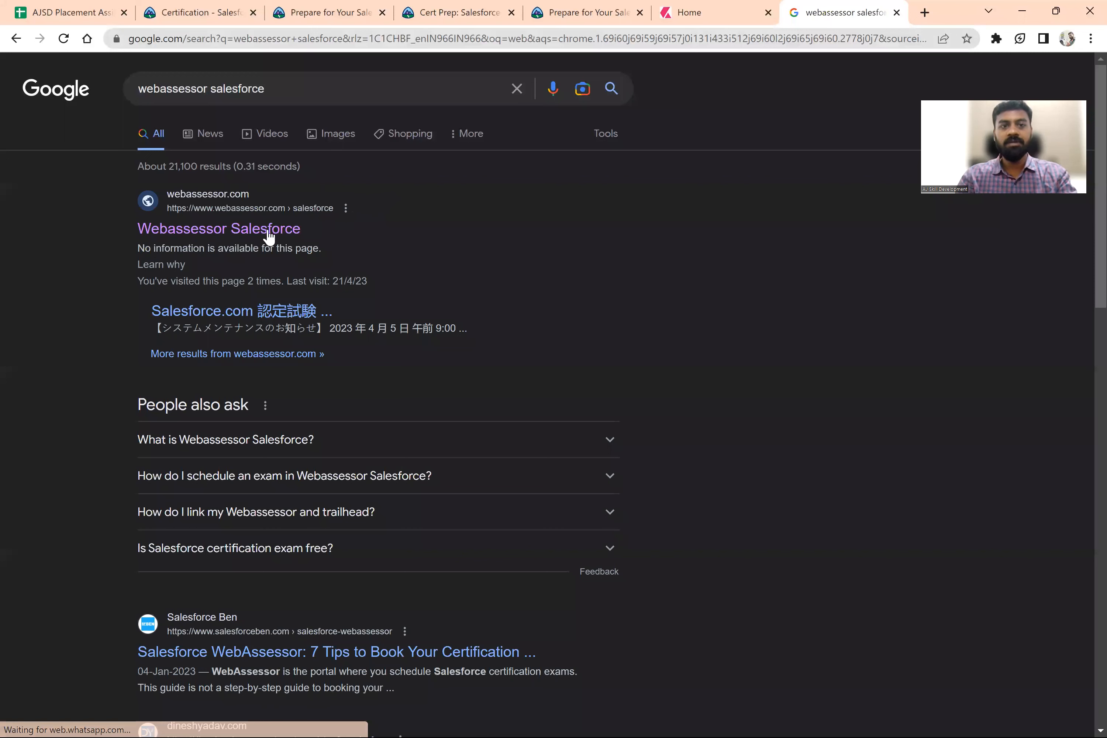
{"action": "left_click", "coordinate": [218, 228]}
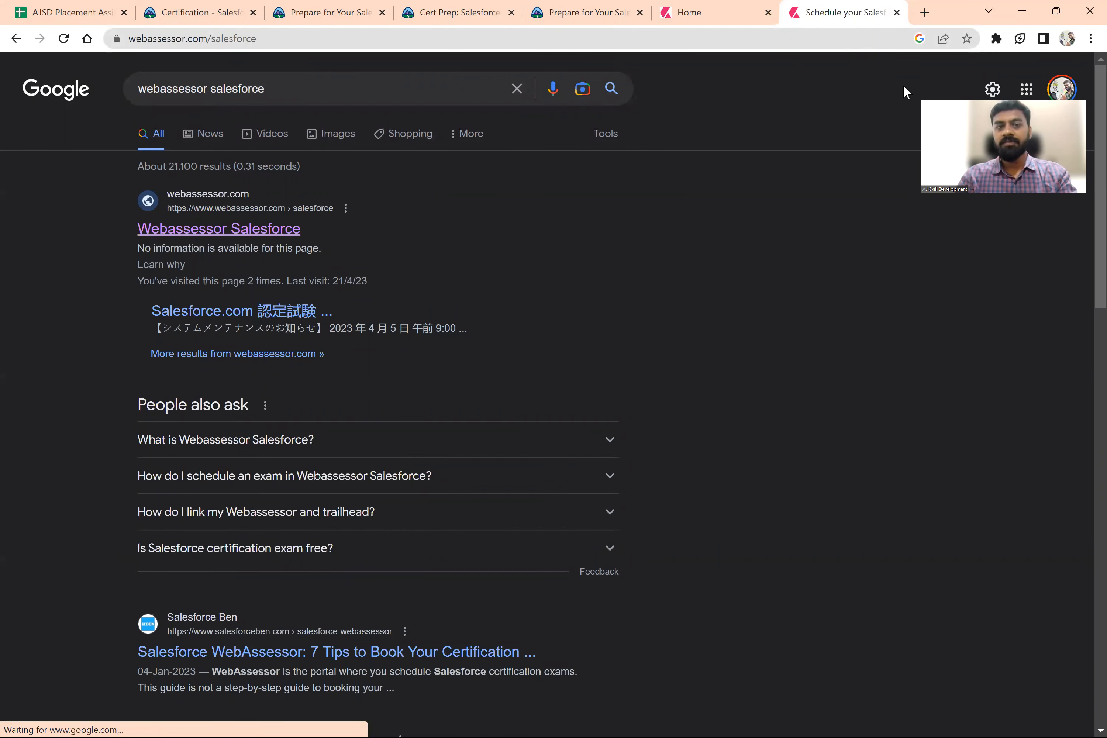
Step: From the Webassessor home, go to the Register For An Exam page
{"action": "left_click", "coordinate": [219, 228]}
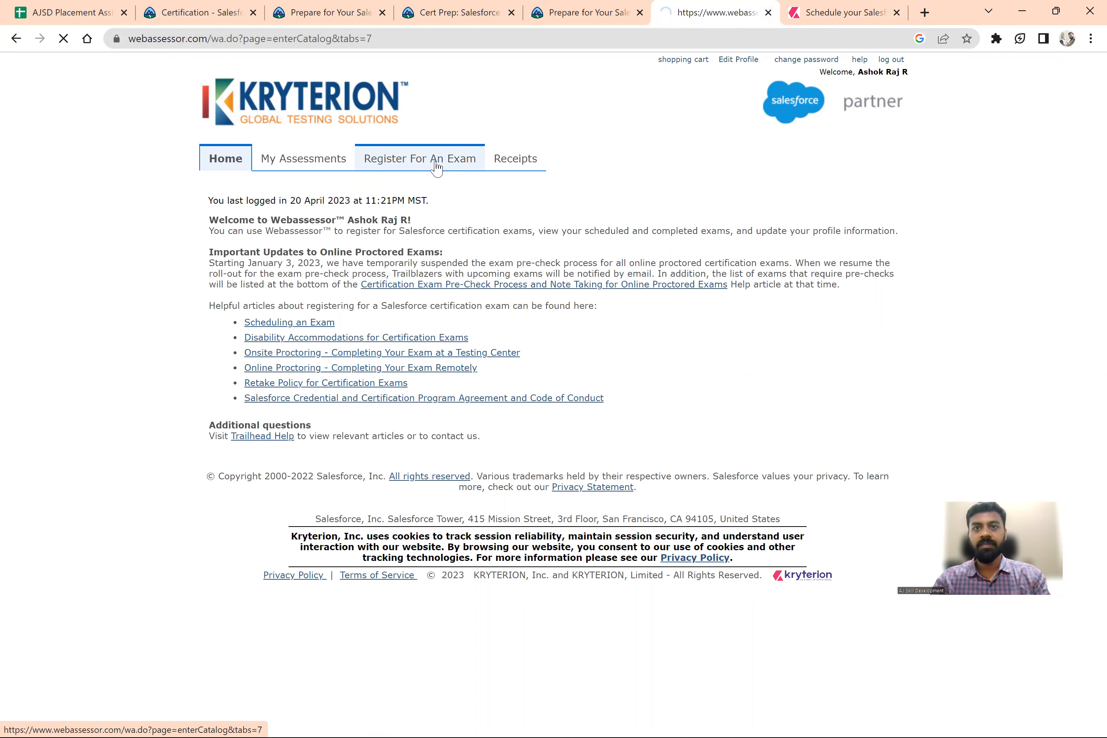
{"action": "left_click", "coordinate": [420, 158]}
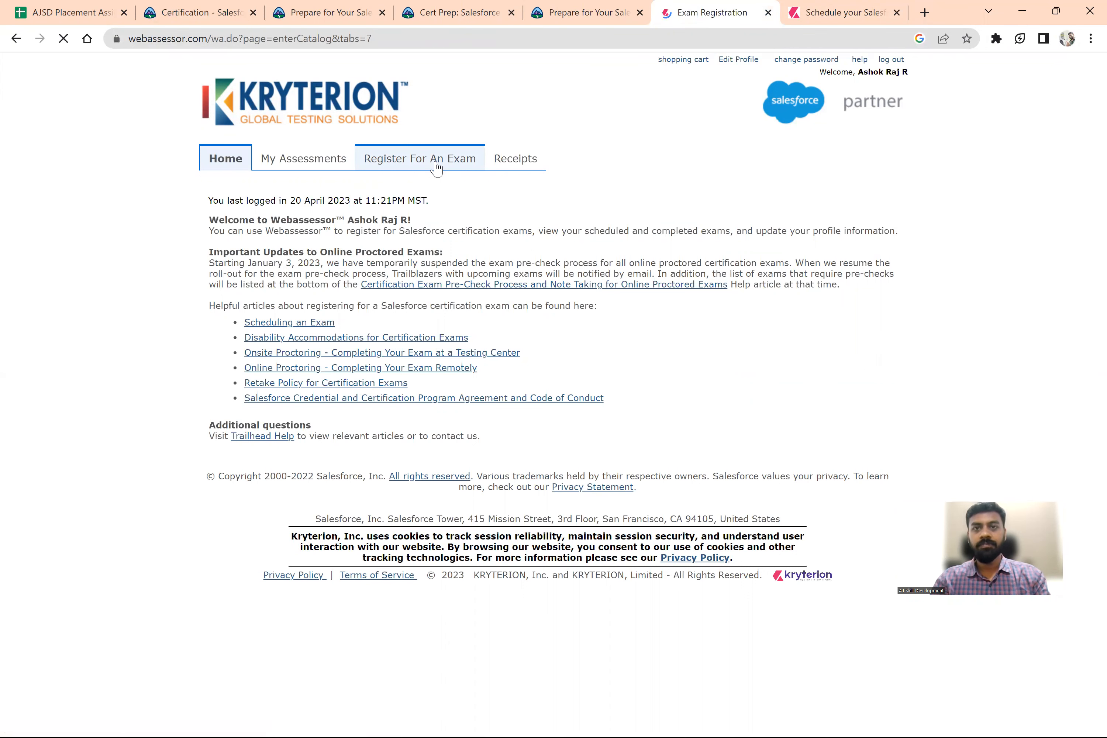
{"action": "left_click", "coordinate": [419, 157]}
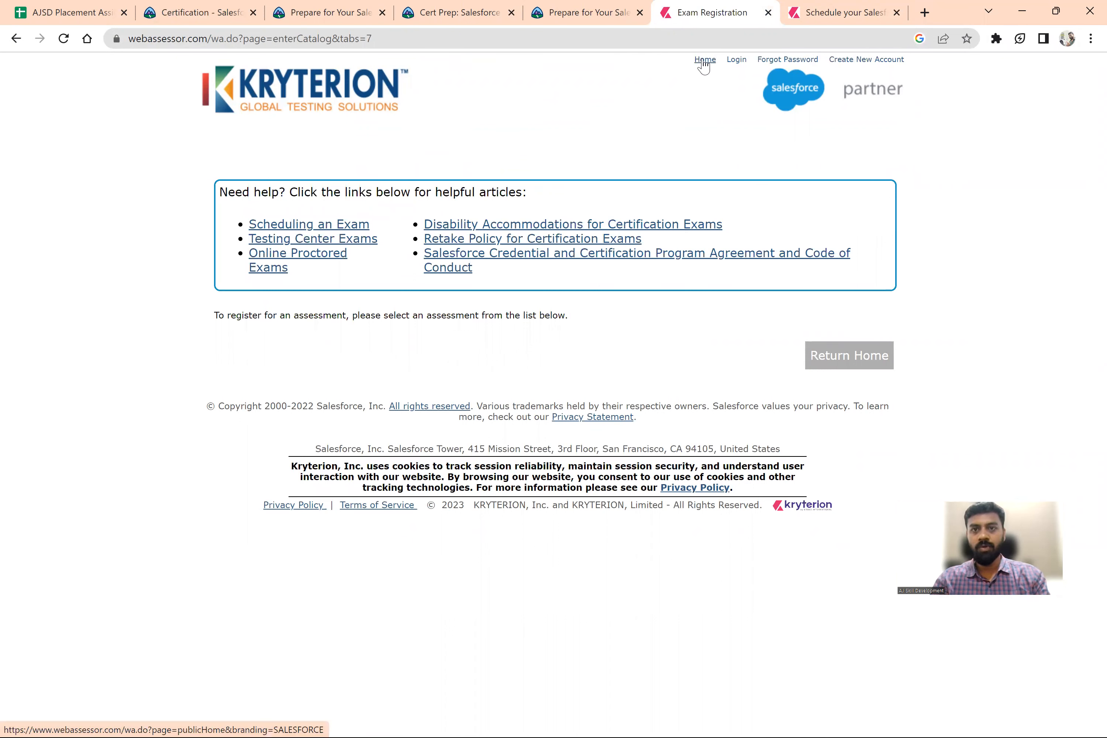
Step: Sign in to the Webassessor candidate account with the saved login so the home page loads
{"action": "left_click", "coordinate": [705, 59]}
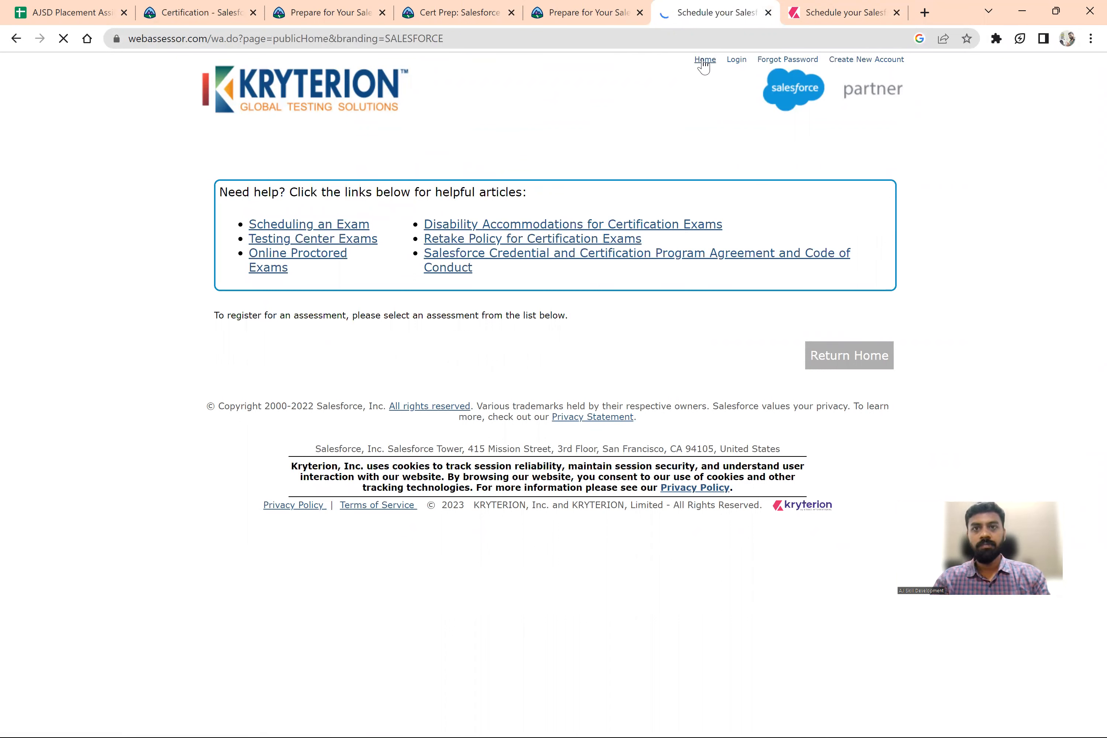
{"action": "left_click", "coordinate": [736, 60]}
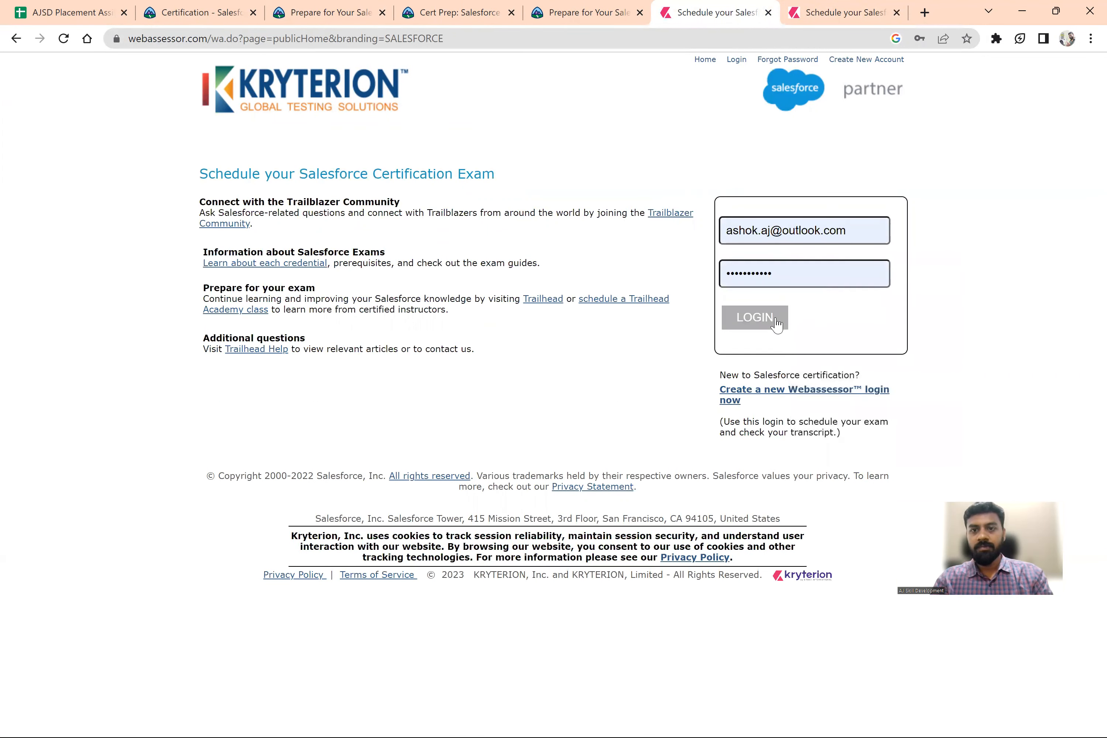
{"action": "left_click", "coordinate": [754, 317]}
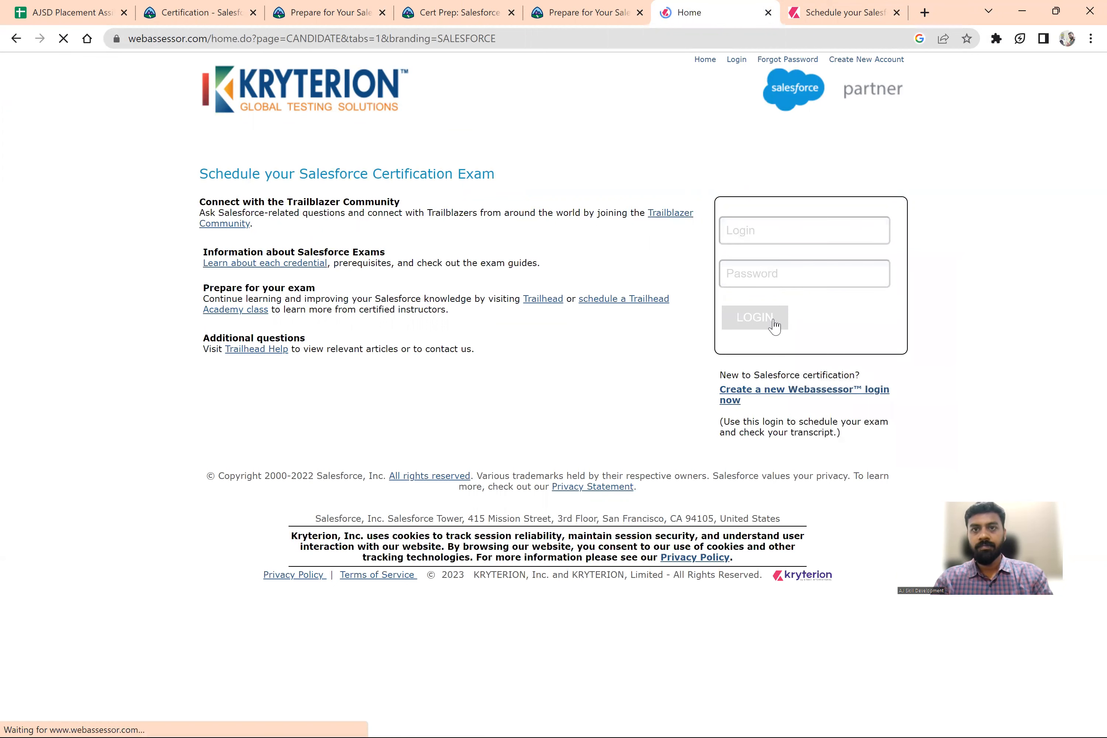
{"action": "left_click", "coordinate": [754, 317]}
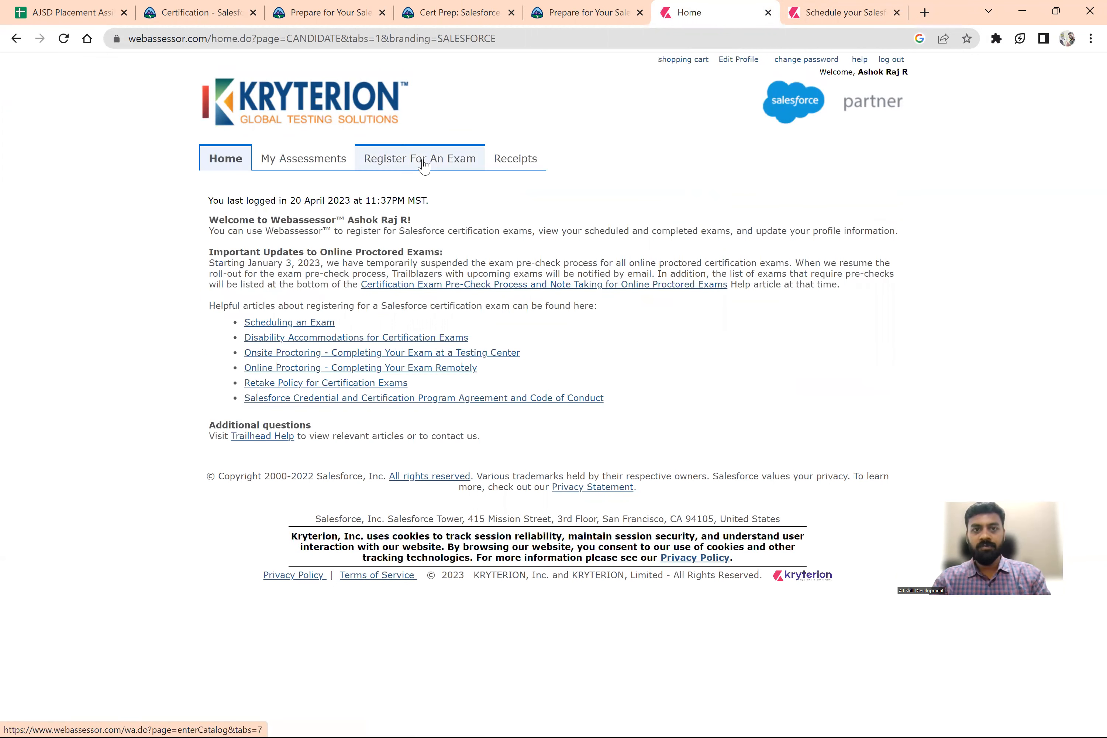
Step: Show the exam registration catalog with the Associate Exams options
{"action": "left_click", "coordinate": [419, 158]}
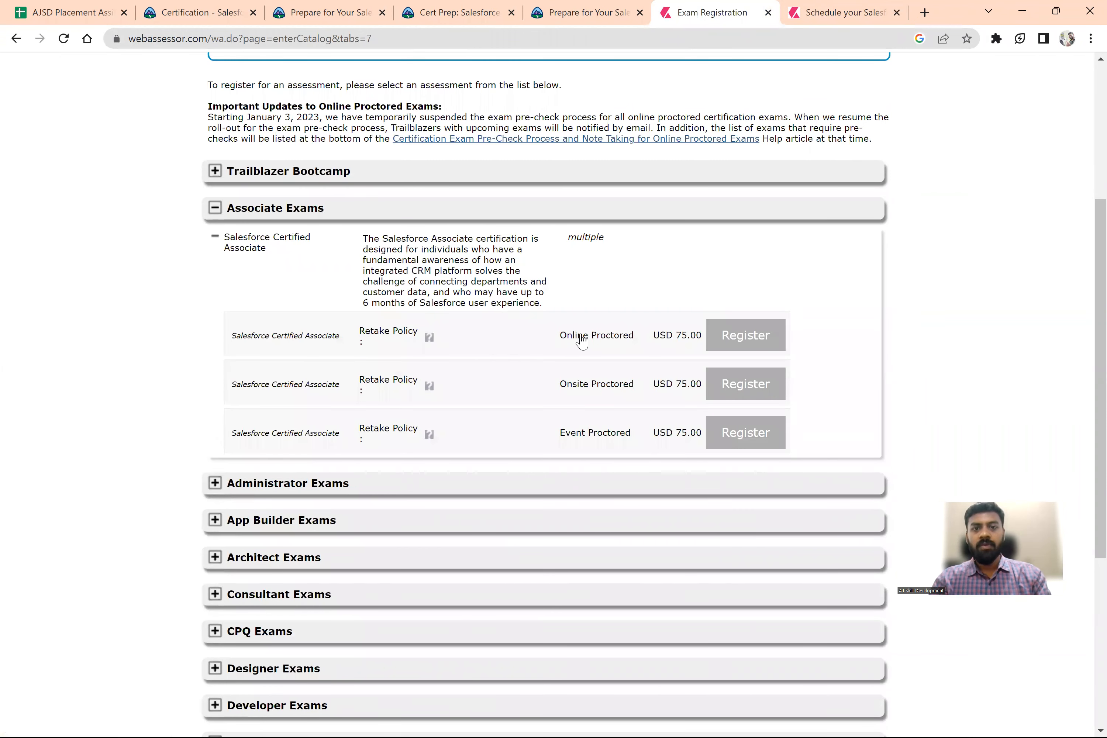
{"action": "mouse_move", "coordinate": [587, 402]}
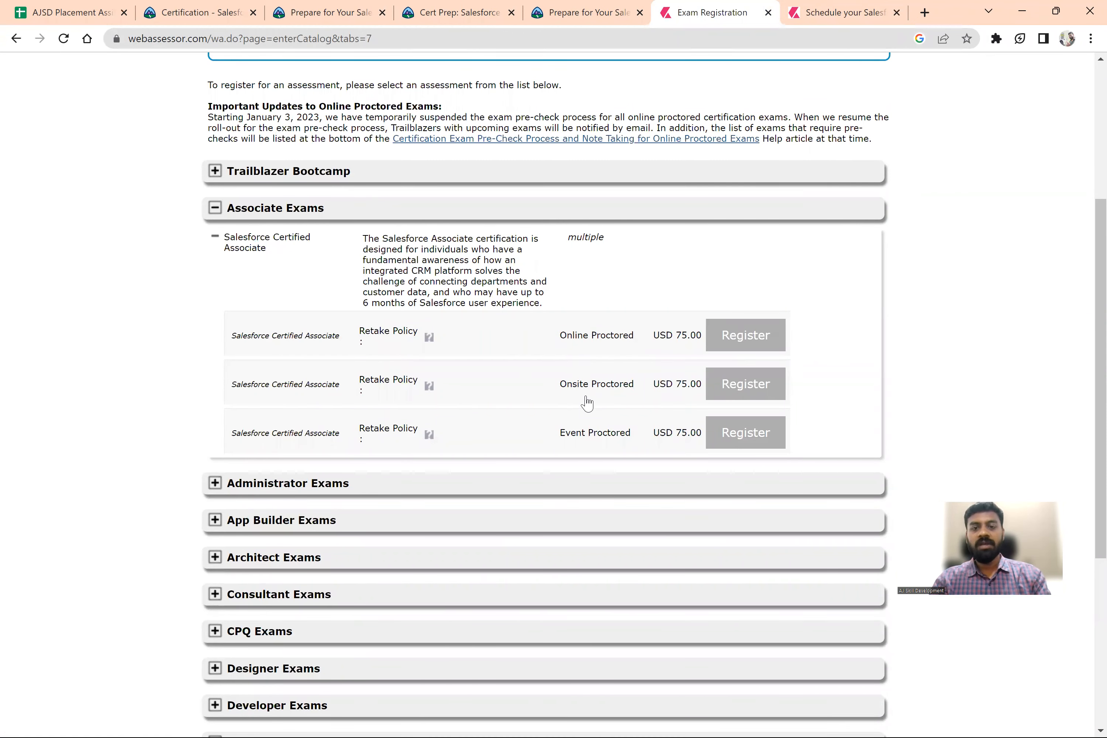
{"action": "mouse_move", "coordinate": [595, 350]}
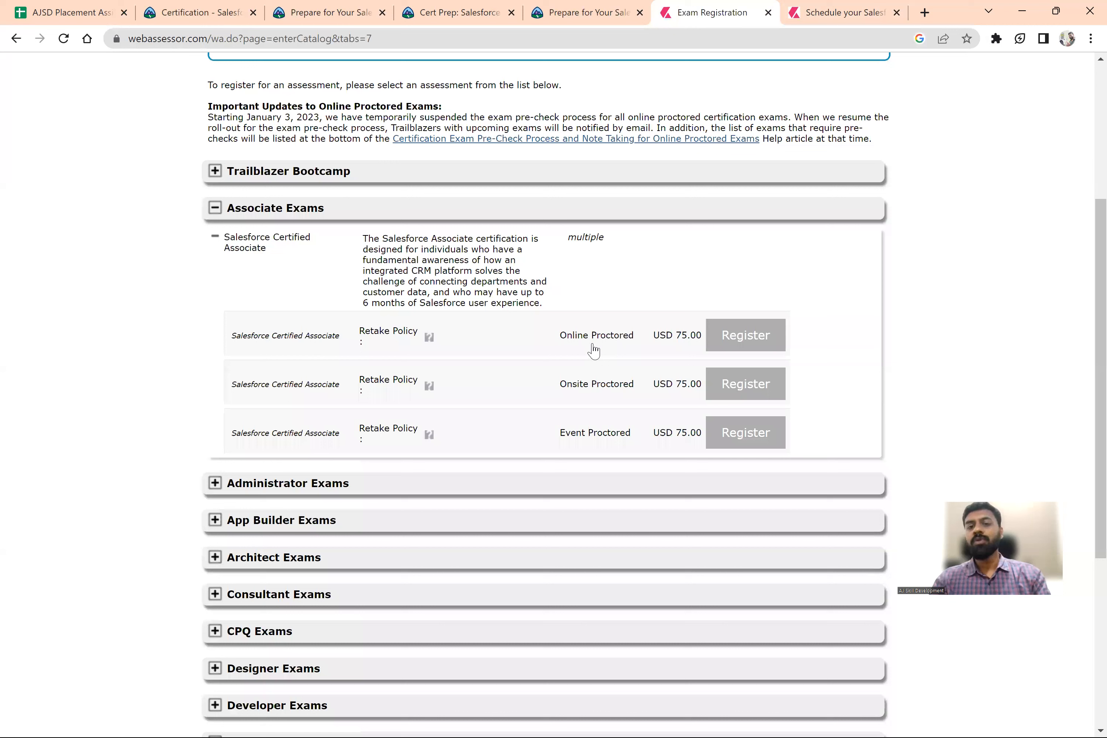
{"action": "mouse_move", "coordinate": [700, 288]}
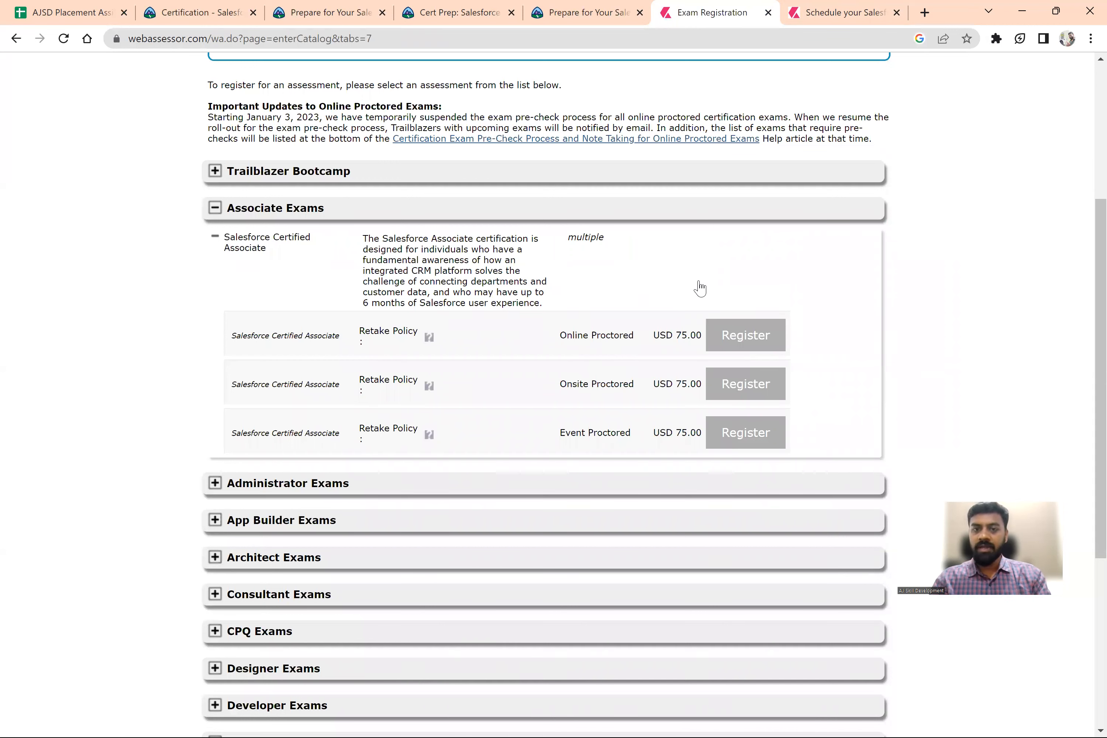
{"action": "mouse_move", "coordinate": [595, 390]}
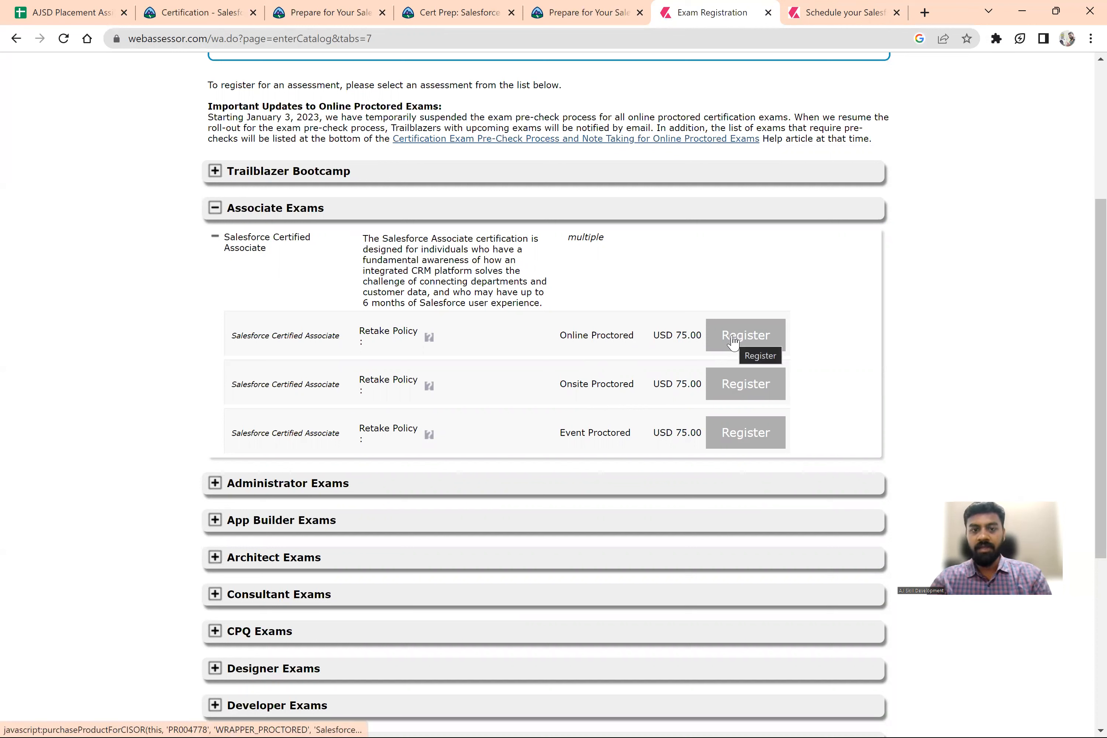
{"action": "mouse_move", "coordinate": [626, 423]}
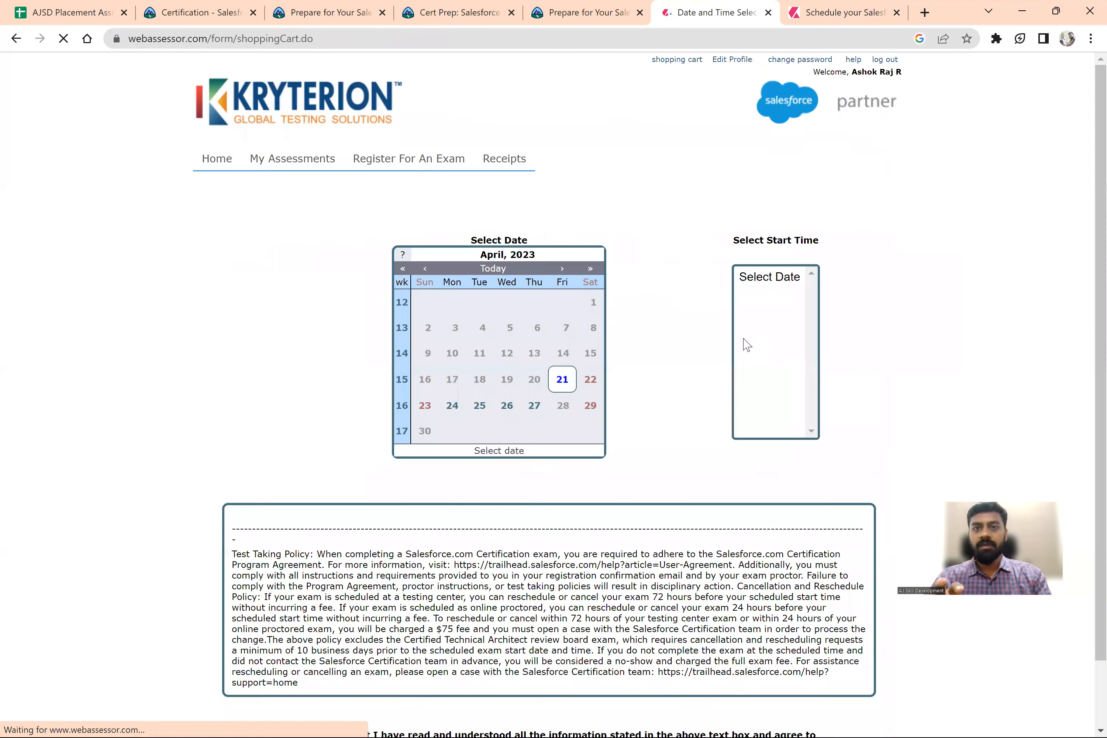
Step: Choose Saturday 22 April 2023 at 01:15, accept the policy, and add the Associate exam to the cart
{"action": "left_click", "coordinate": [591, 379]}
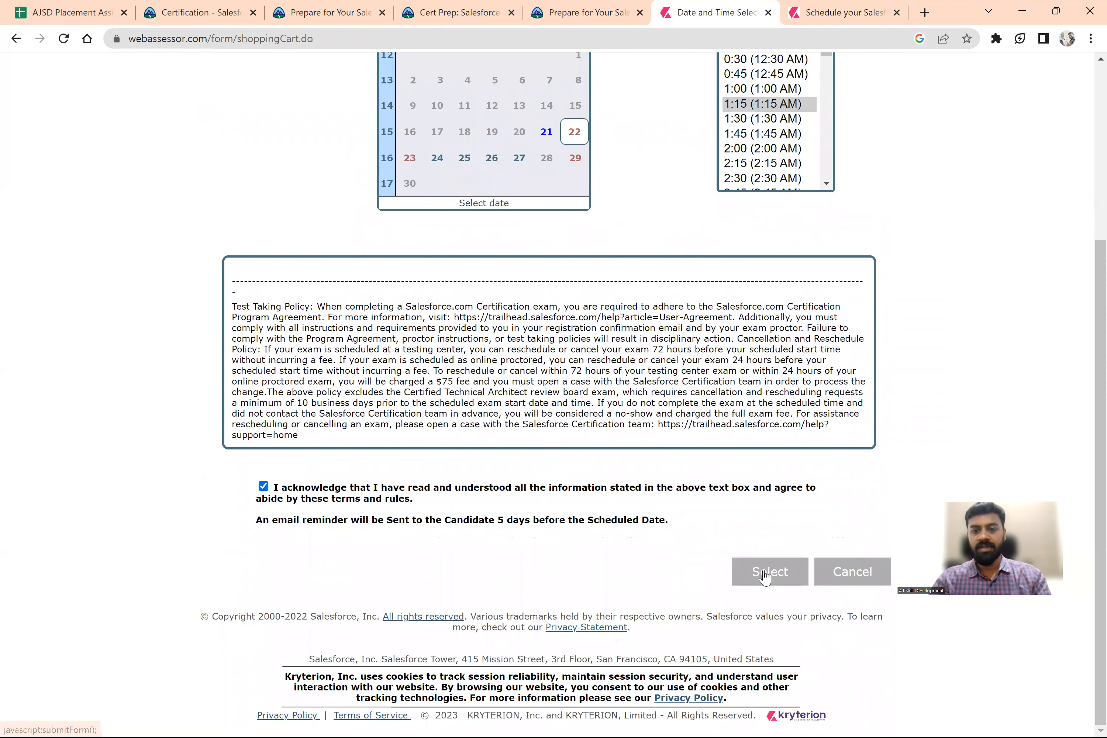
{"action": "left_click", "coordinate": [769, 571]}
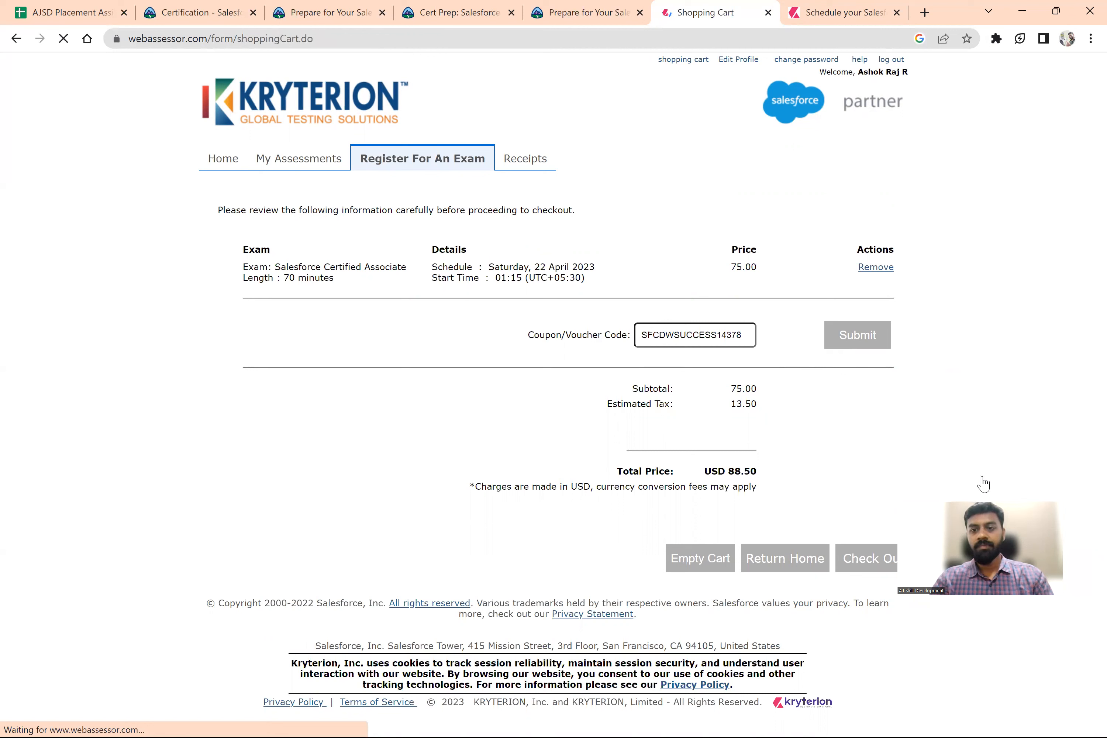
Step: Submit the voucher code so the cart total becomes USD 0.00
{"action": "left_click", "coordinate": [857, 335]}
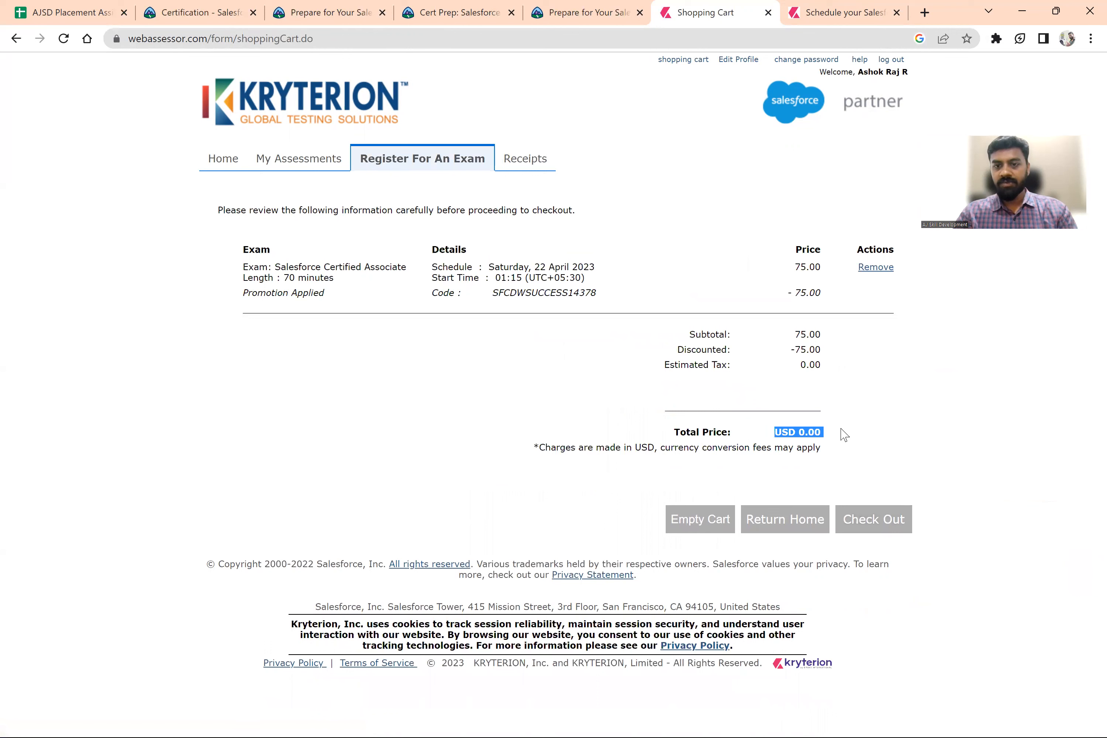
{"action": "mouse_move", "coordinate": [842, 477]}
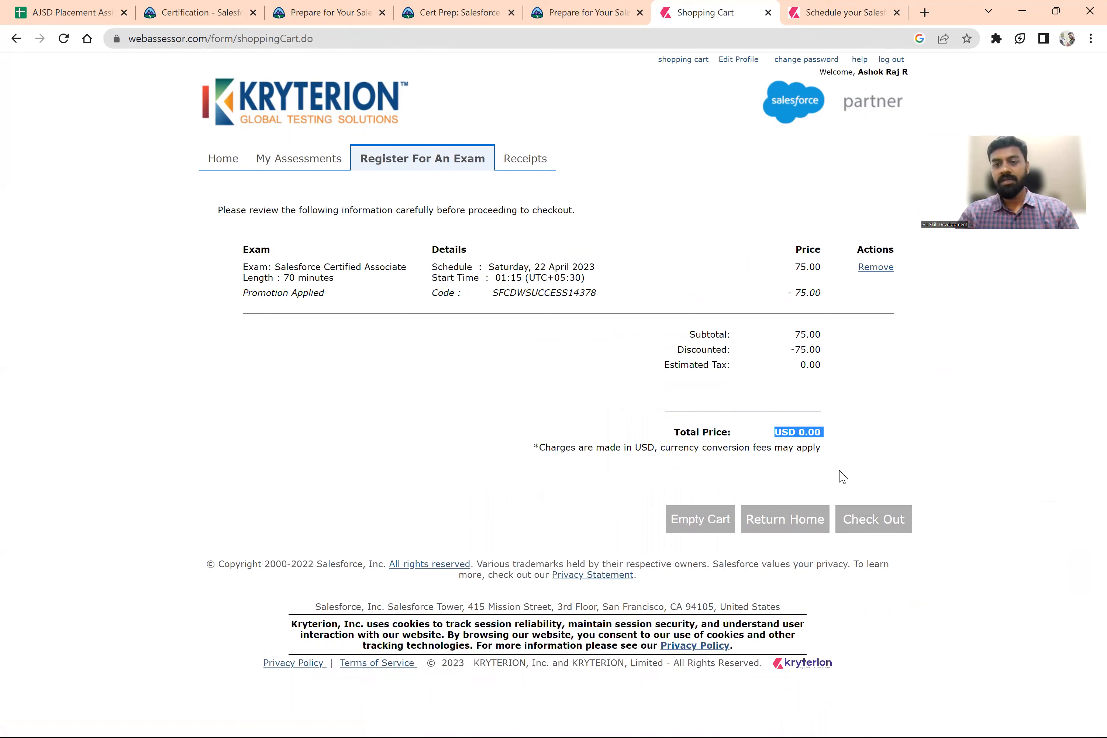
{"action": "mouse_move", "coordinate": [874, 519]}
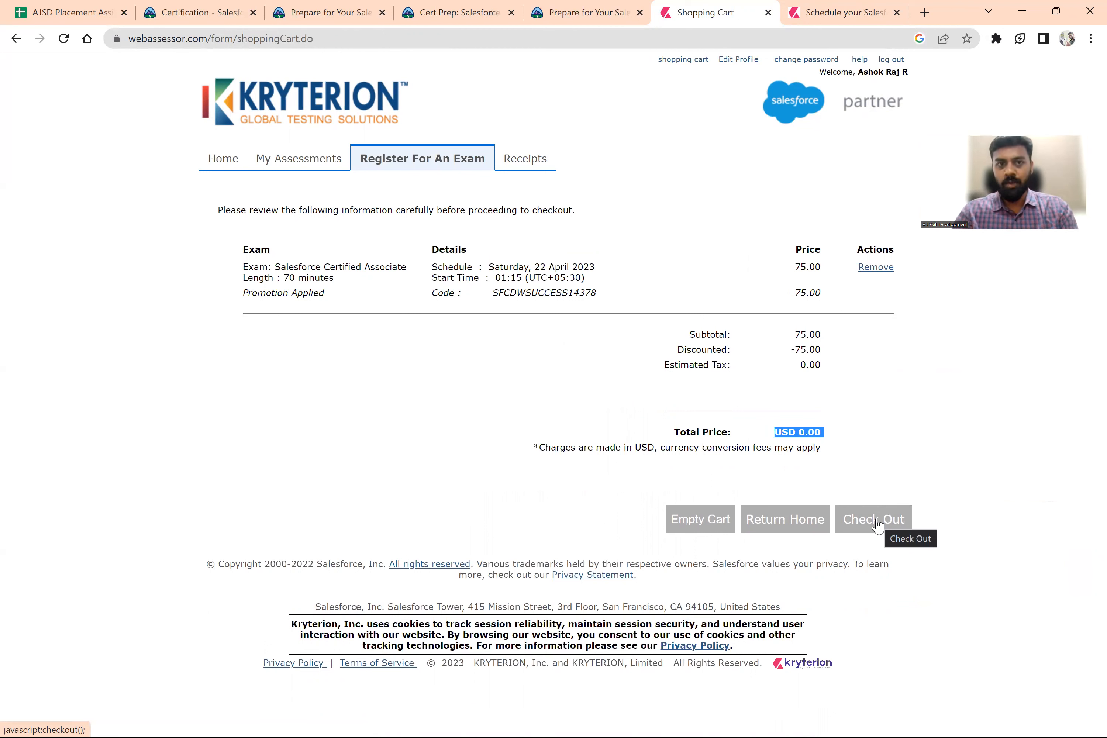
{"action": "mouse_move", "coordinate": [223, 158]}
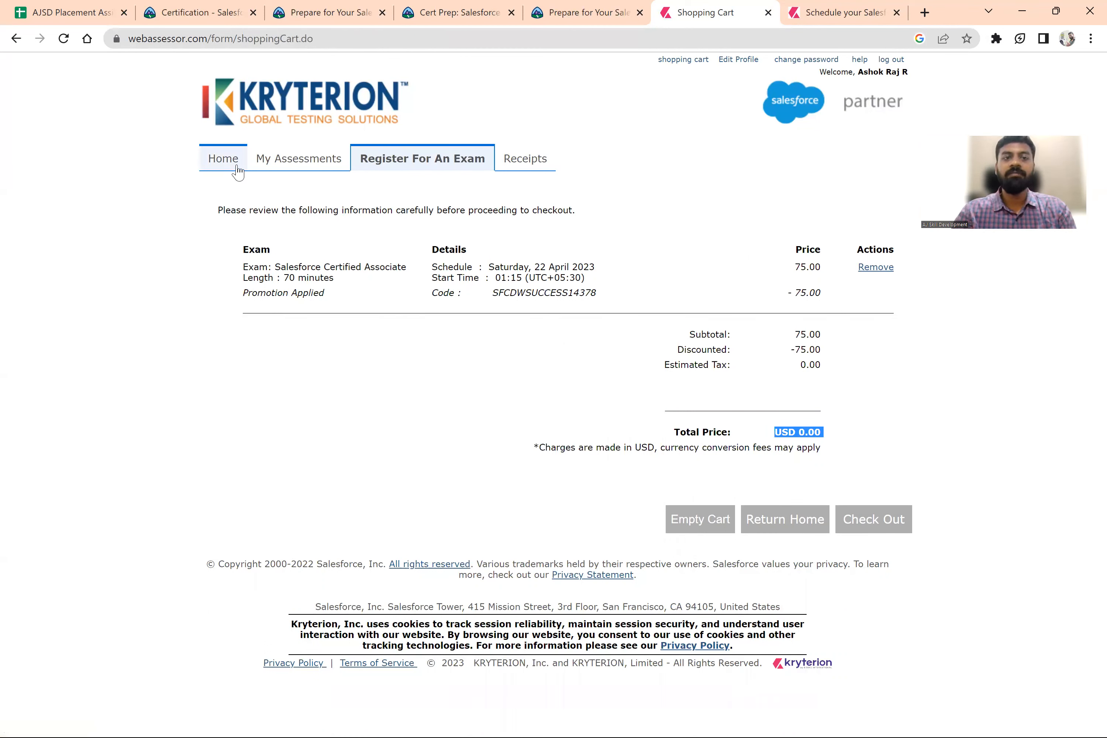
Step: Navigate from Home to My Assessments, highlighting the 'None found' note under Scheduled Exams
{"action": "left_click", "coordinate": [223, 158]}
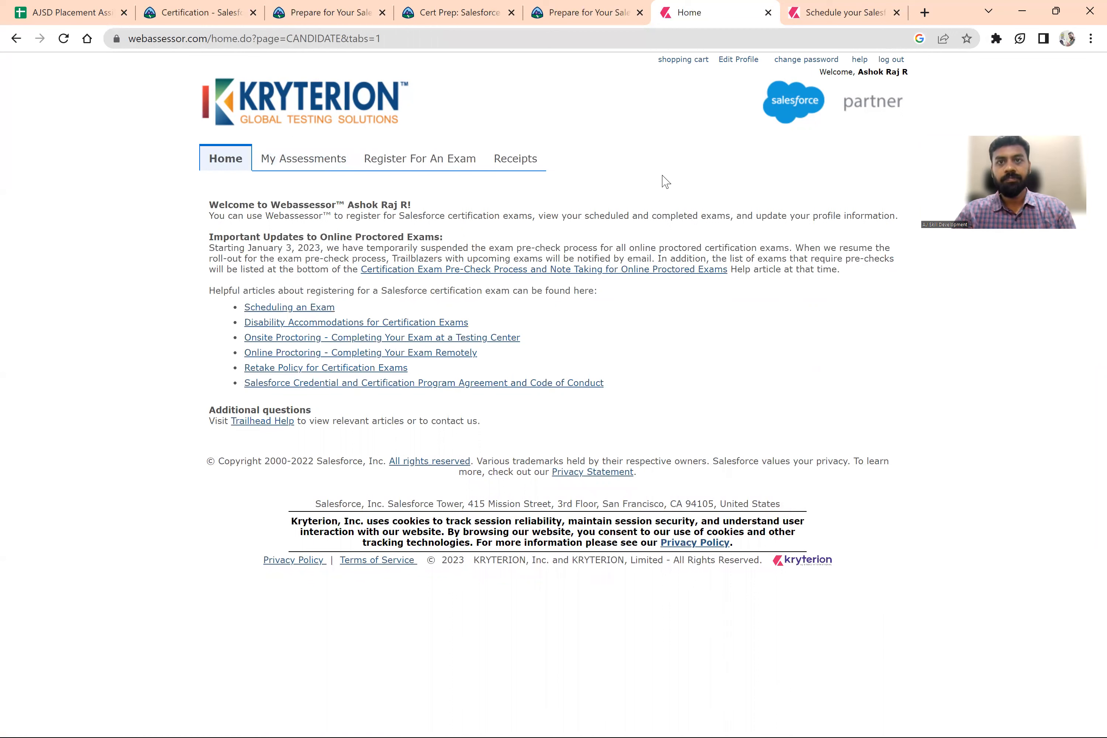
{"action": "mouse_move", "coordinate": [304, 158]}
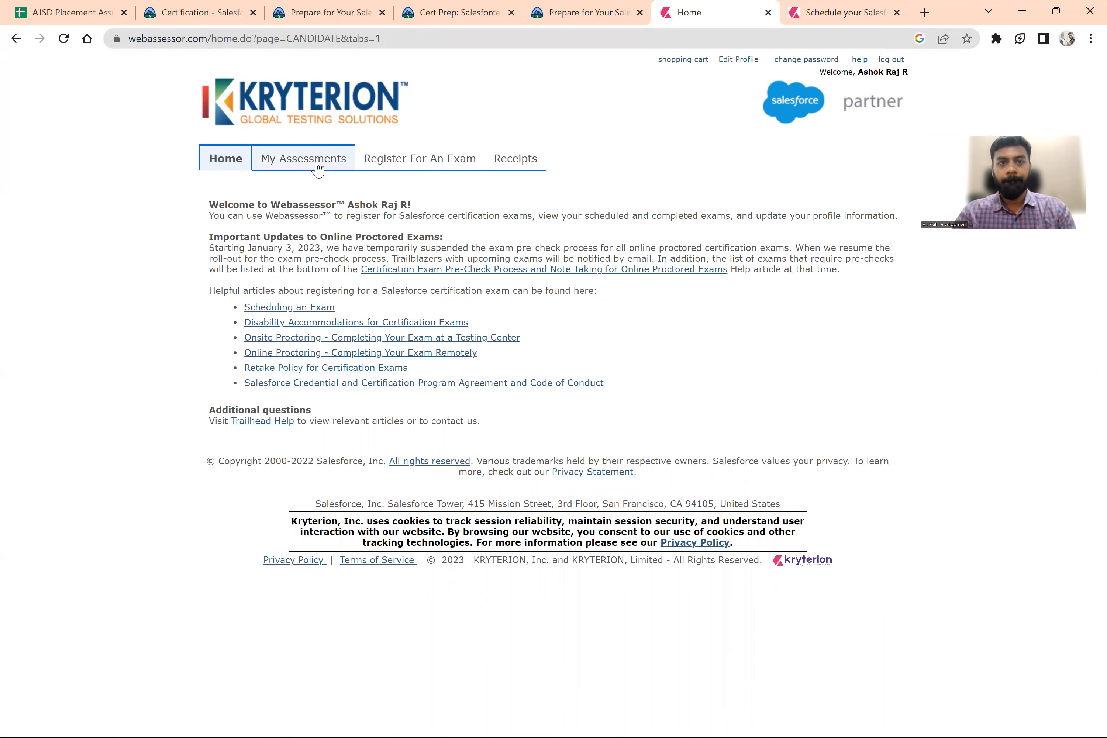
{"action": "left_click", "coordinate": [303, 158]}
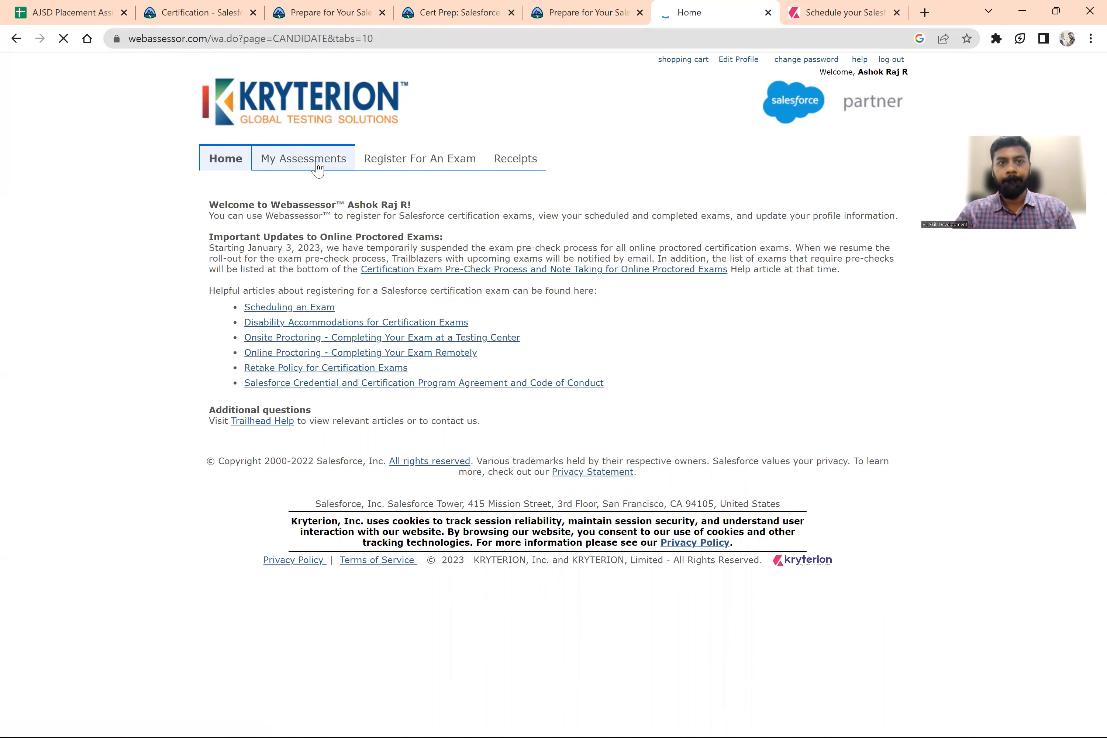
{"action": "left_click", "coordinate": [303, 158]}
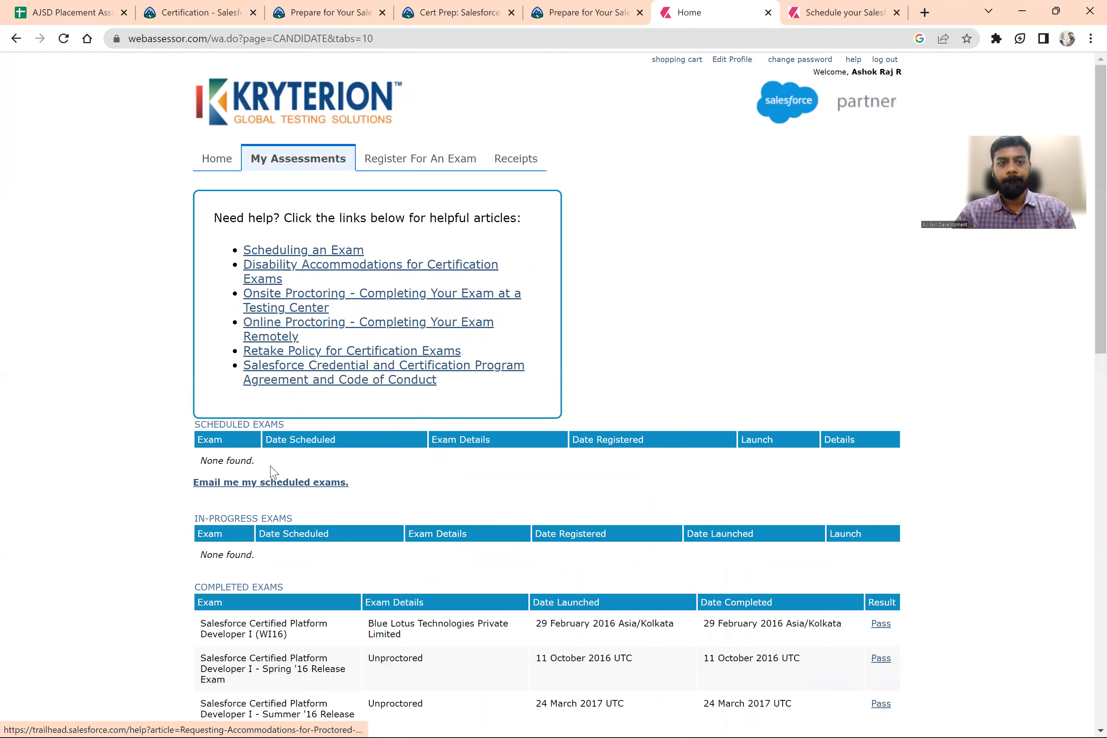
{"action": "double_click", "coordinate": [226, 461]}
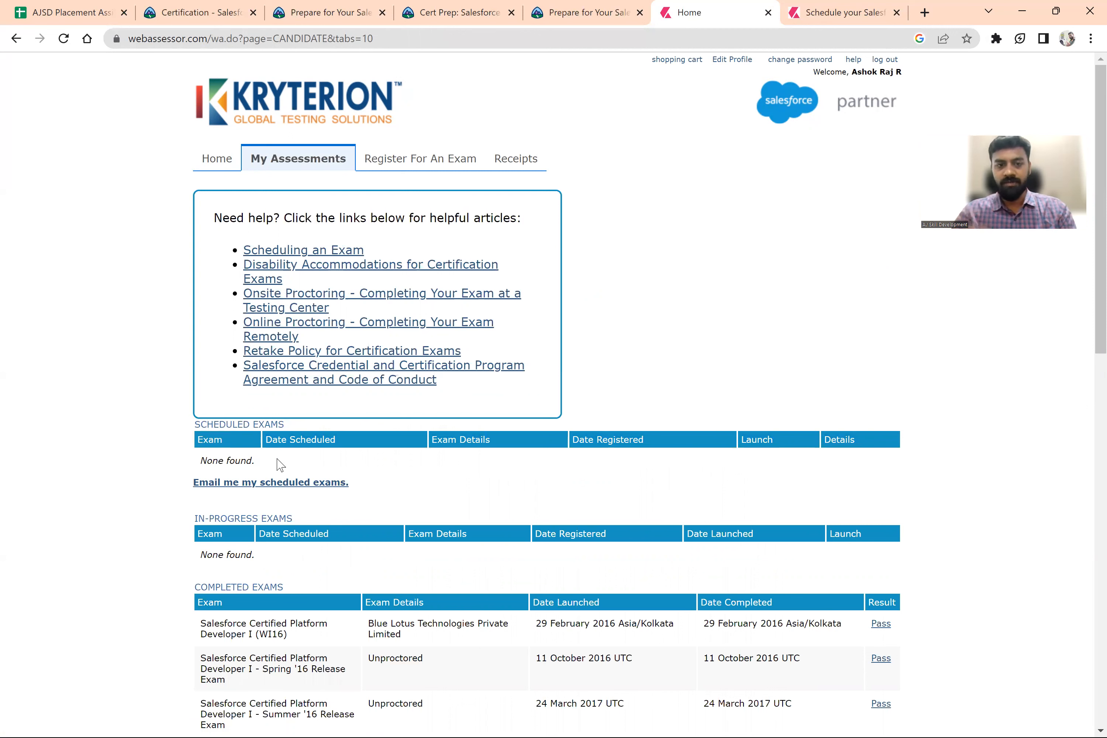
{"action": "double_click", "coordinate": [226, 461]}
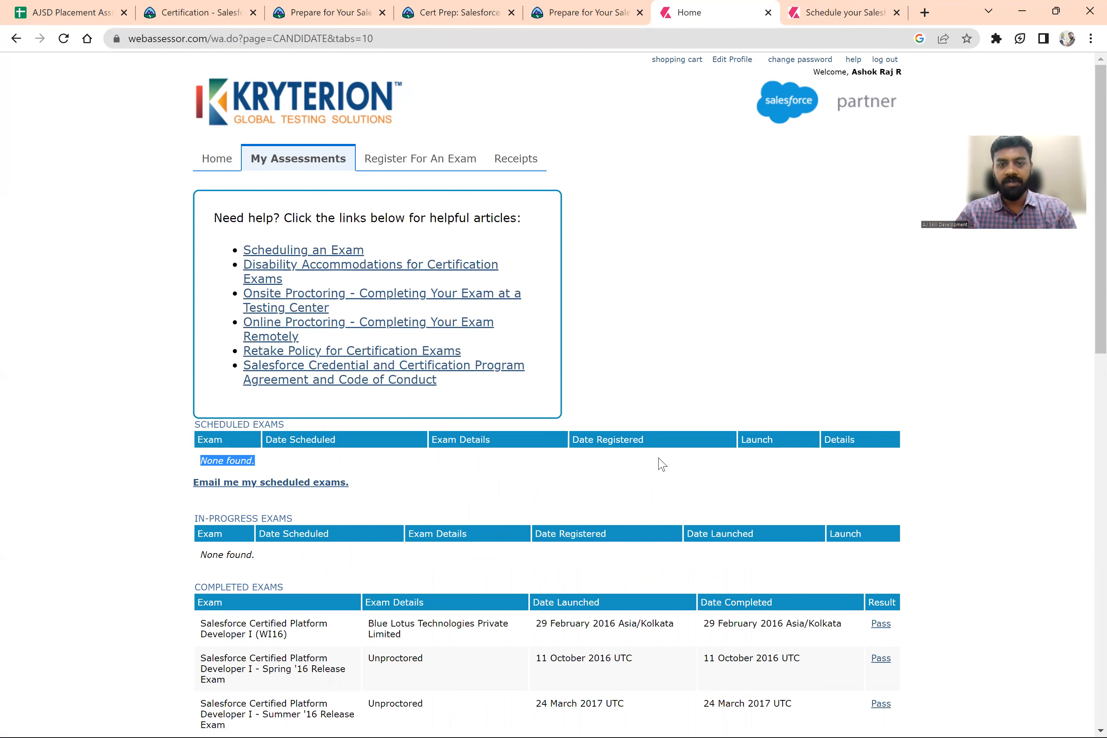
{"action": "mouse_move", "coordinate": [676, 470]}
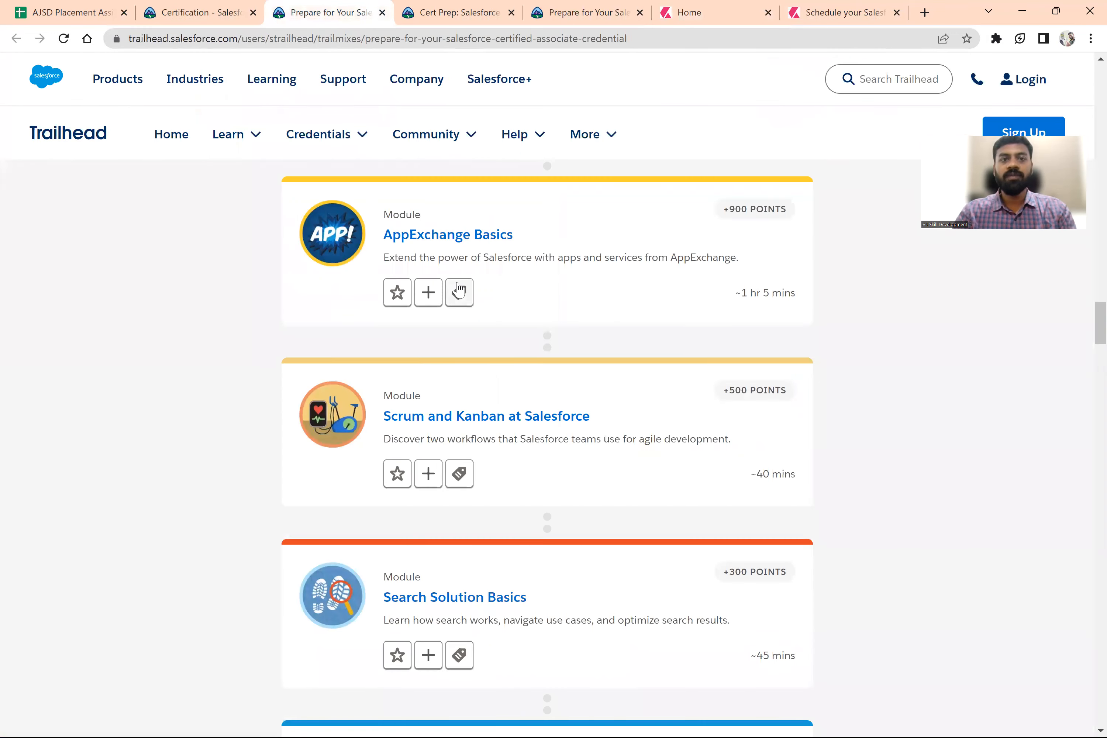
{"action": "scroll", "scroll_direction": "down", "scroll_amount": 3}
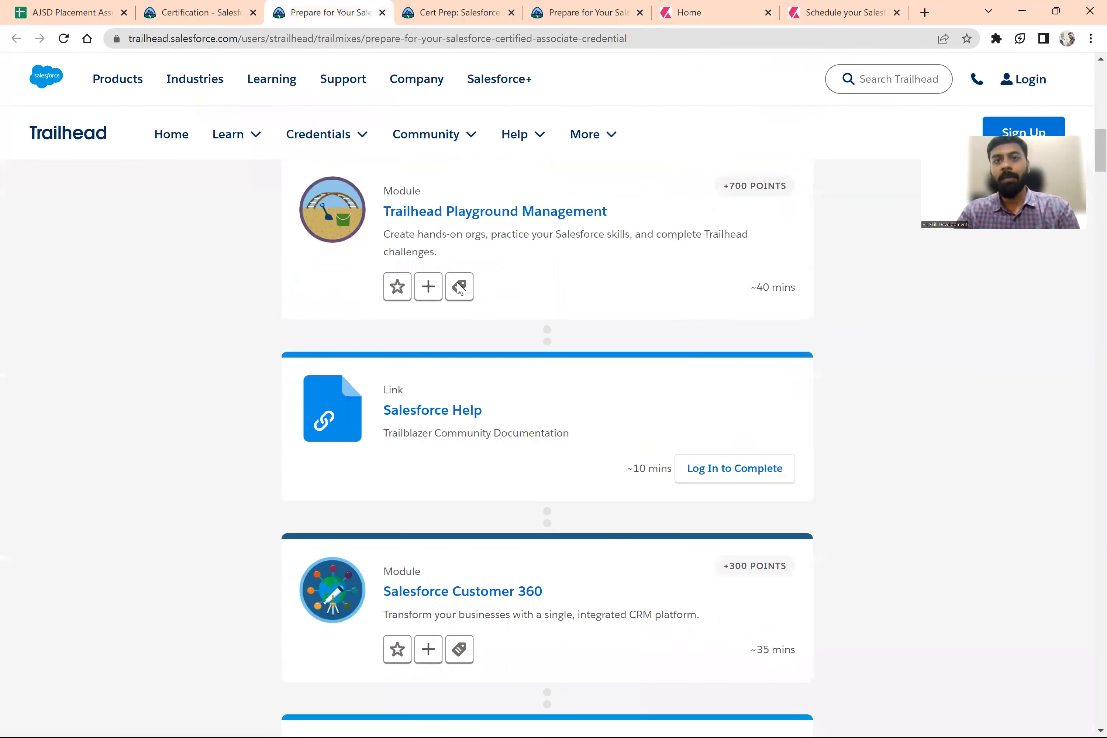
{"action": "left_click", "coordinate": [715, 12]}
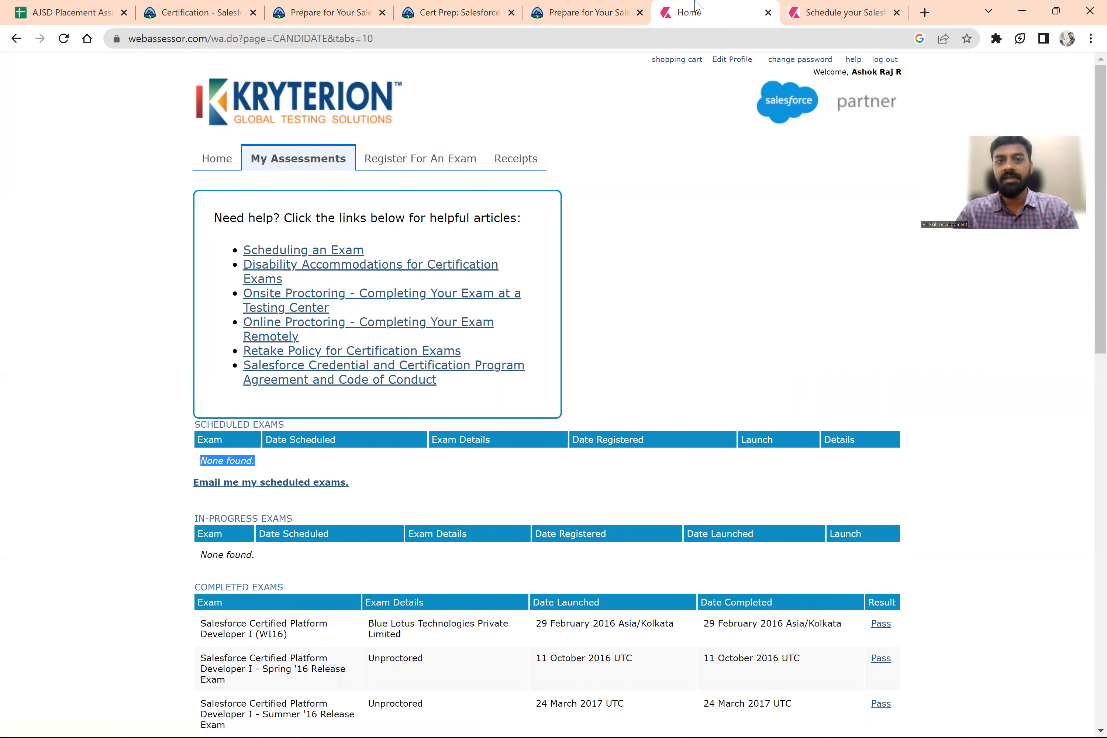
{"action": "mouse_move", "coordinate": [770, 296]}
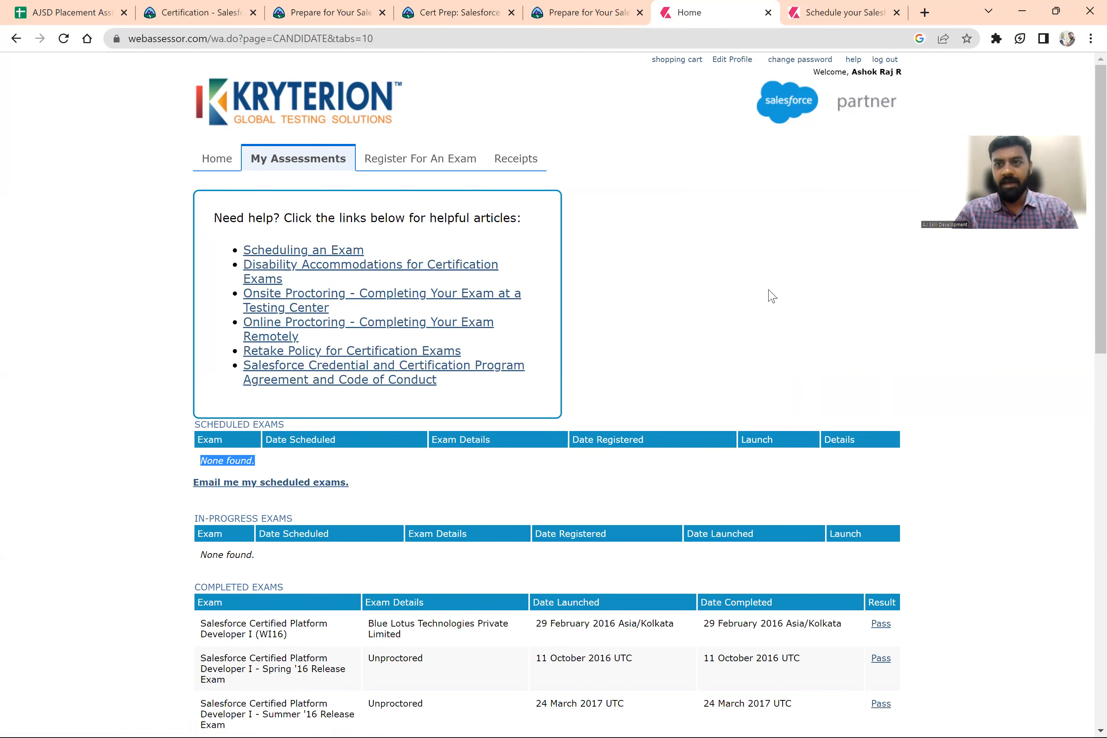
{"action": "mouse_move", "coordinate": [675, 648]}
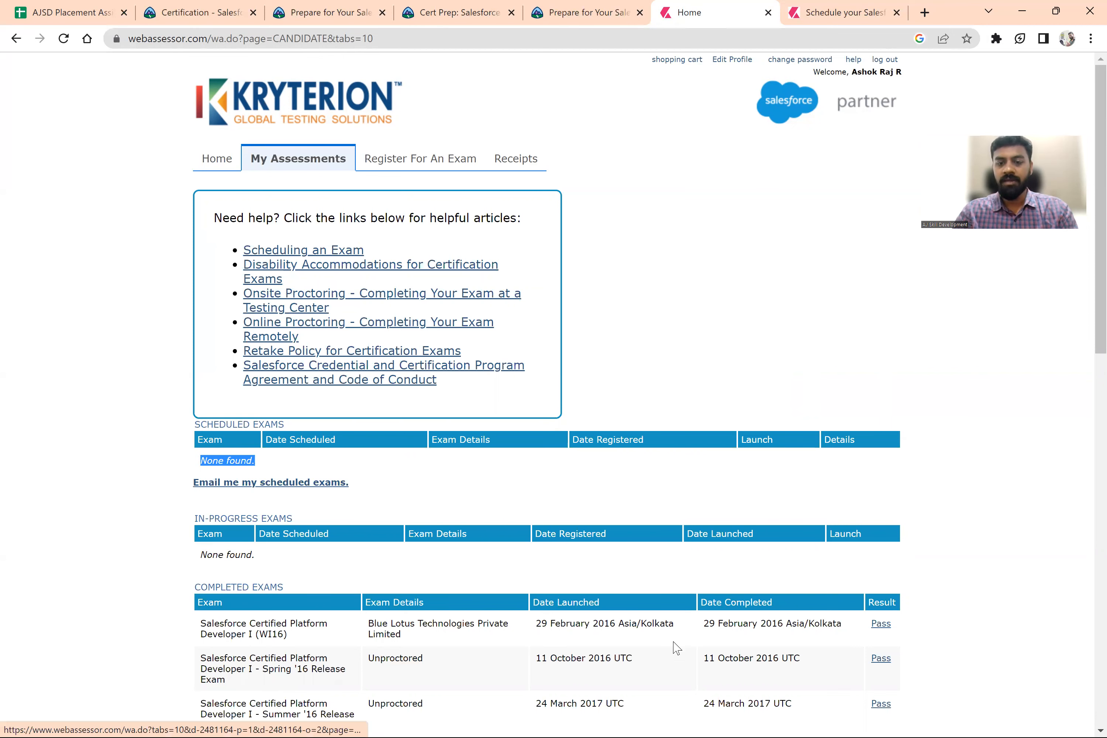